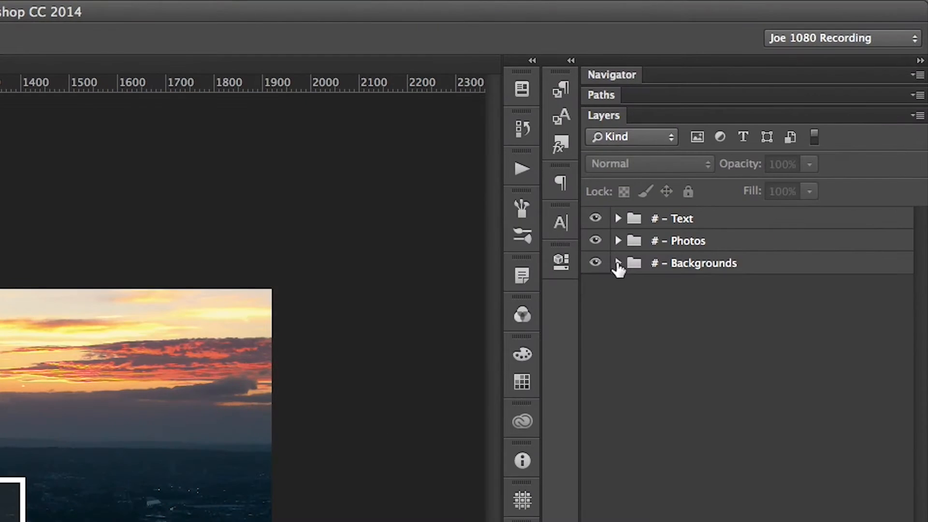
# Expand the layer groups and make the London title and London photo visible
pyautogui.click(617, 241)
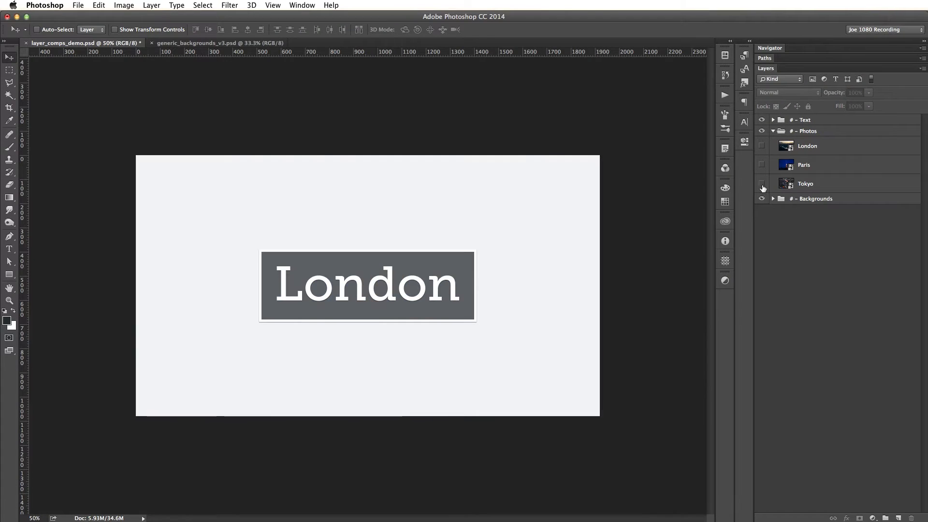
pyautogui.click(762, 184)
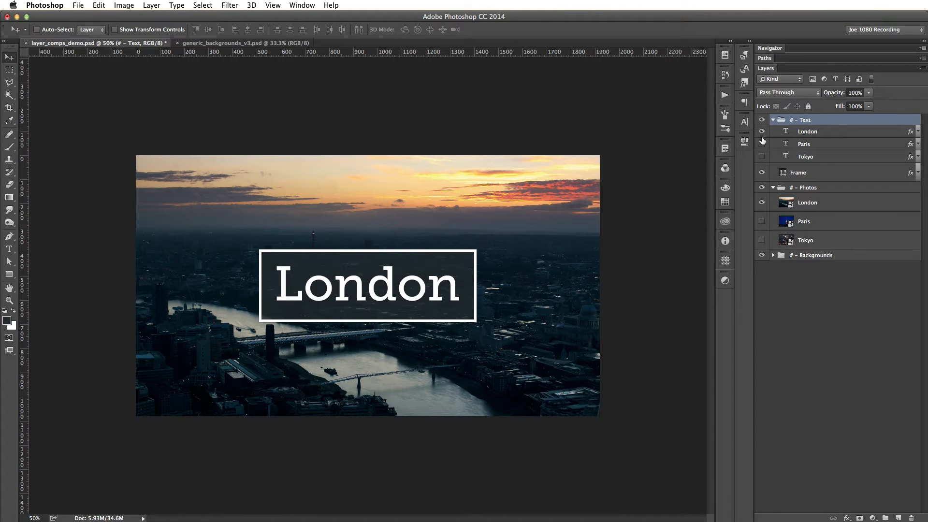
pyautogui.moveTo(762, 140)
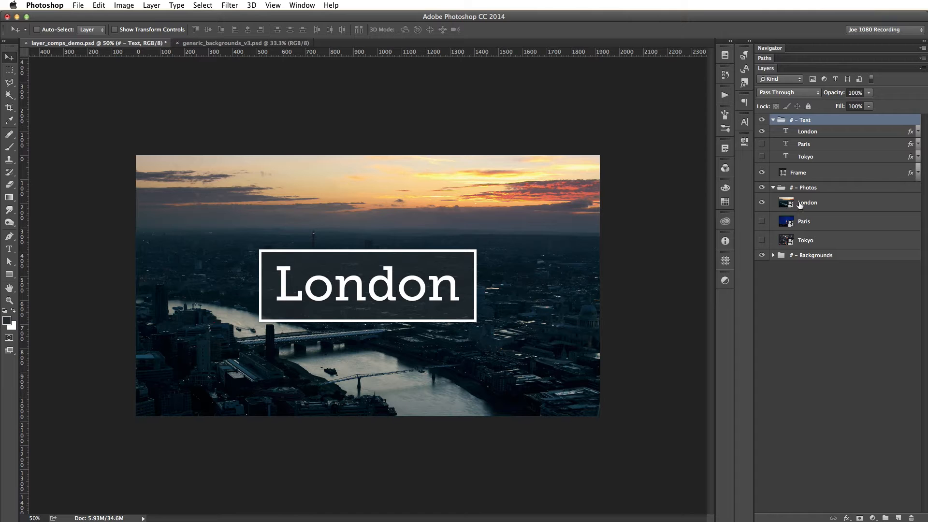
pyautogui.click(77, 5)
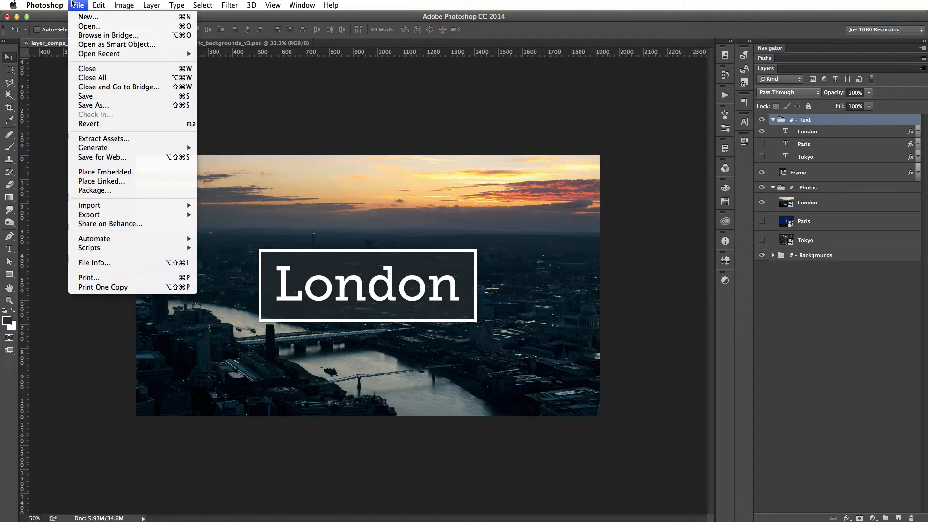
pyautogui.moveTo(356, 104)
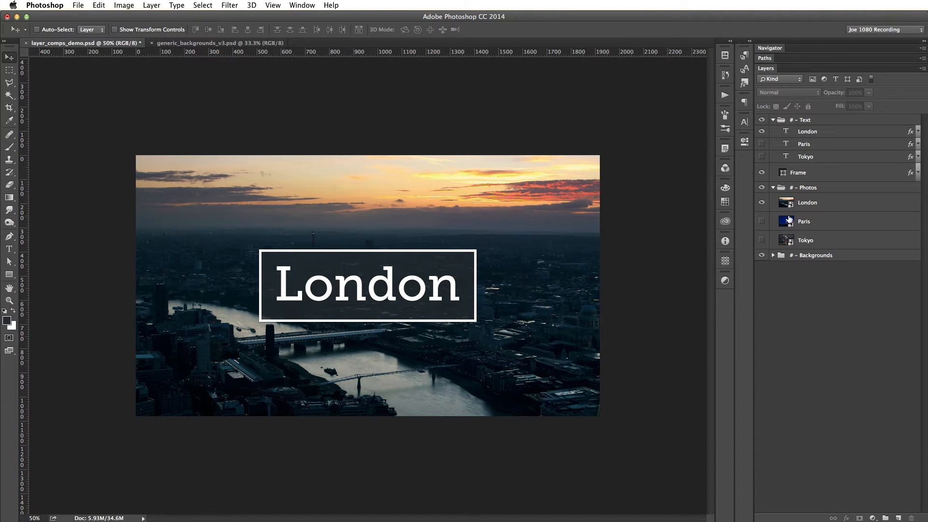
pyautogui.moveTo(693, 216)
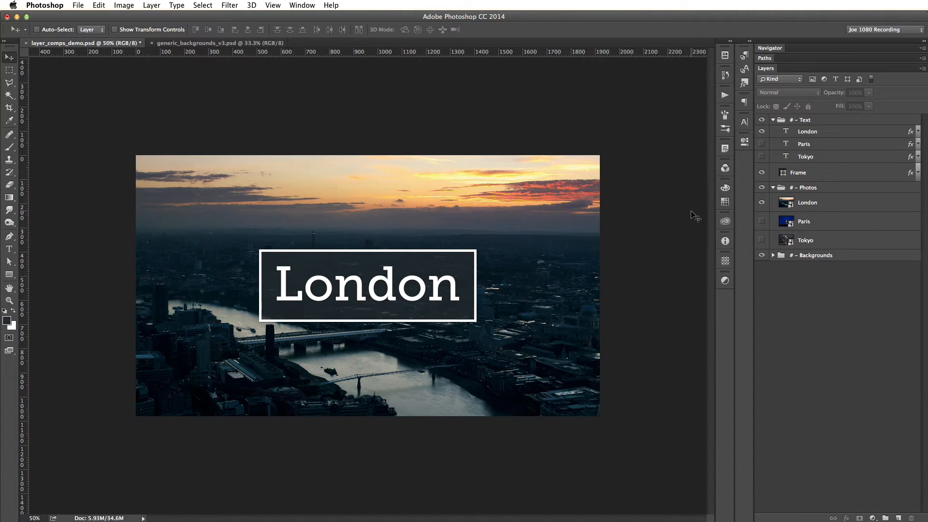
pyautogui.click(789, 172)
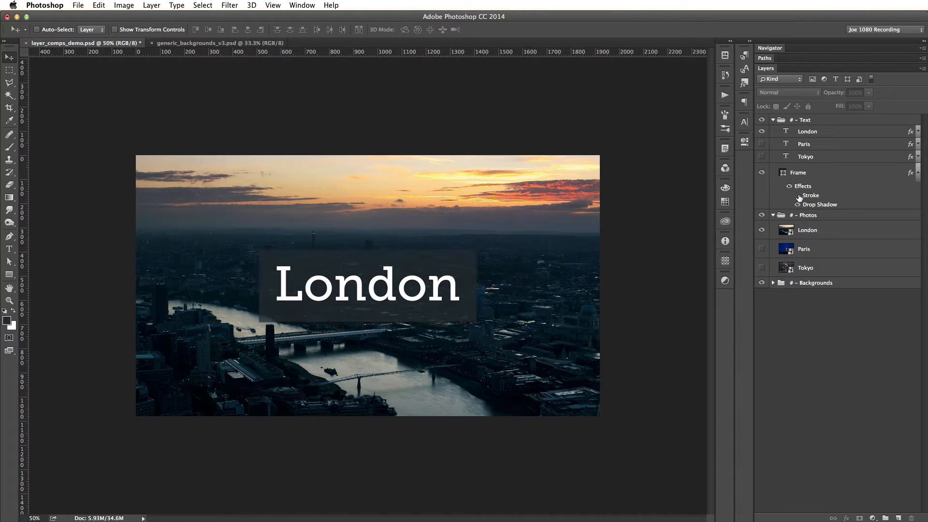
pyautogui.moveTo(704, 203)
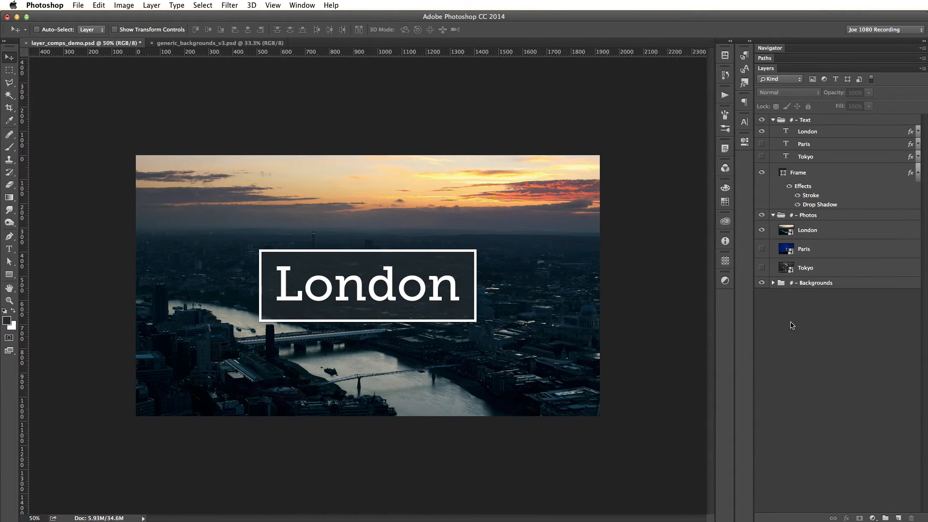
pyautogui.click(789, 172)
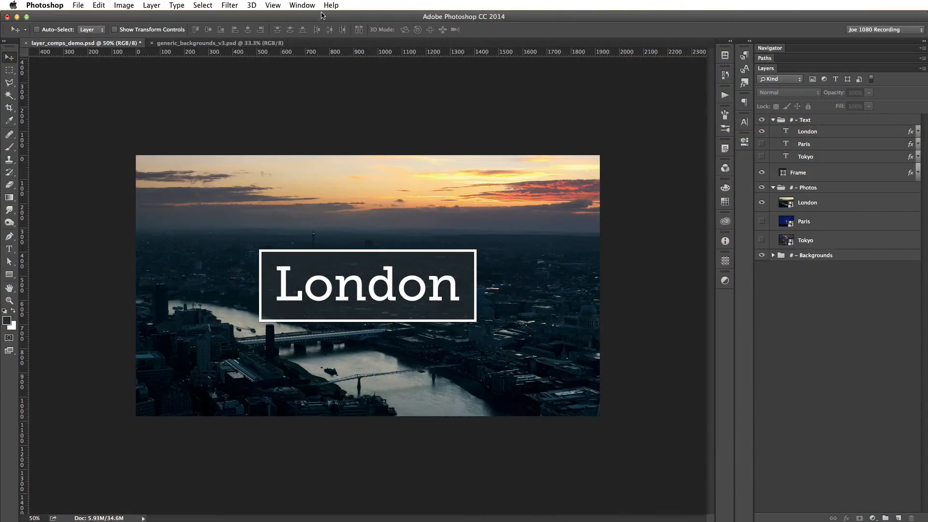
# From the Layer Comps panel, save a new comp named London v1
pyautogui.click(301, 6)
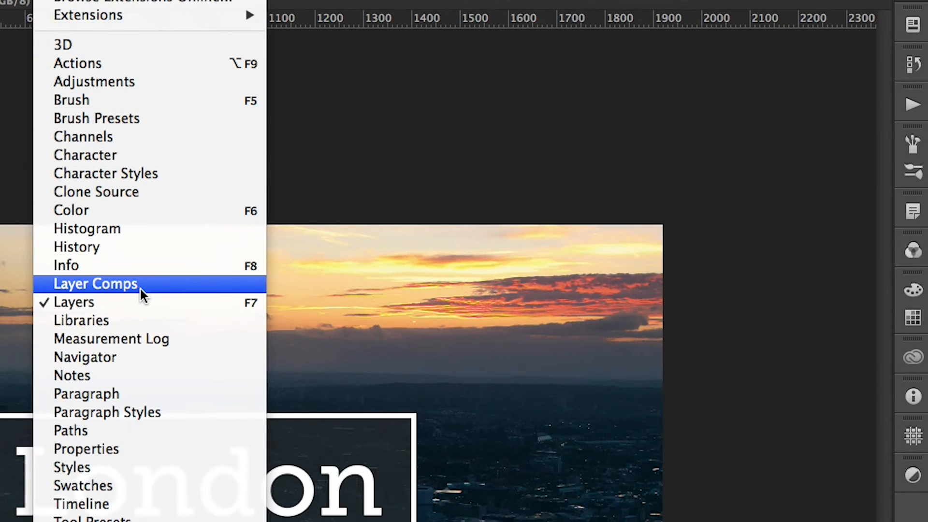
pyautogui.click(95, 284)
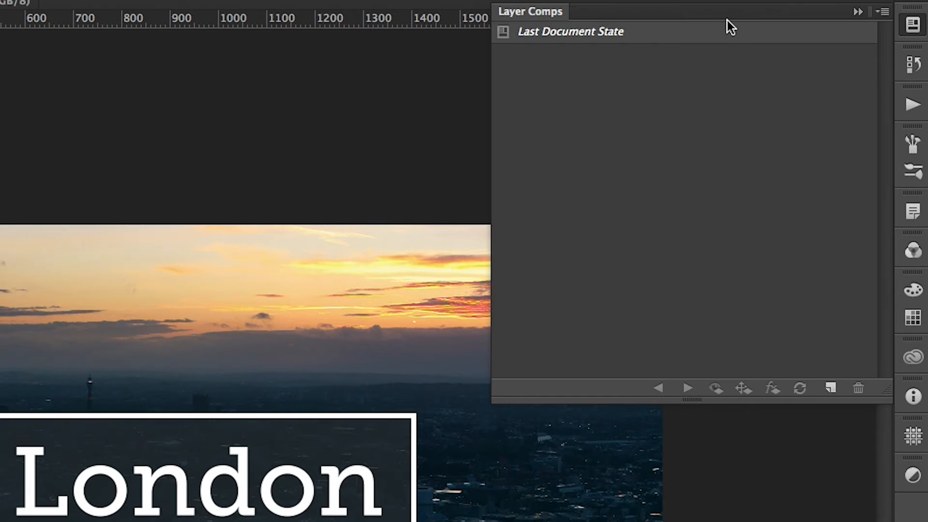
pyautogui.moveTo(831, 387)
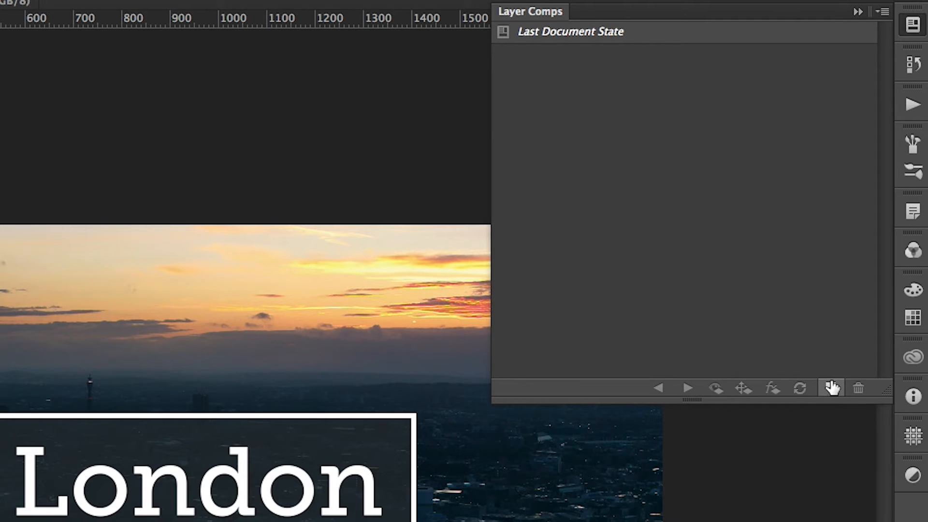
pyautogui.click(830, 388)
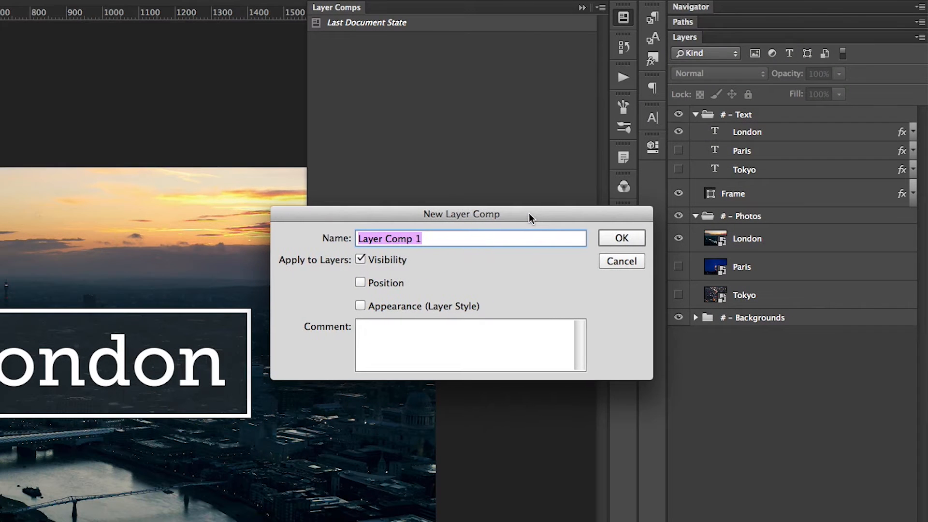
pyautogui.write('London v')
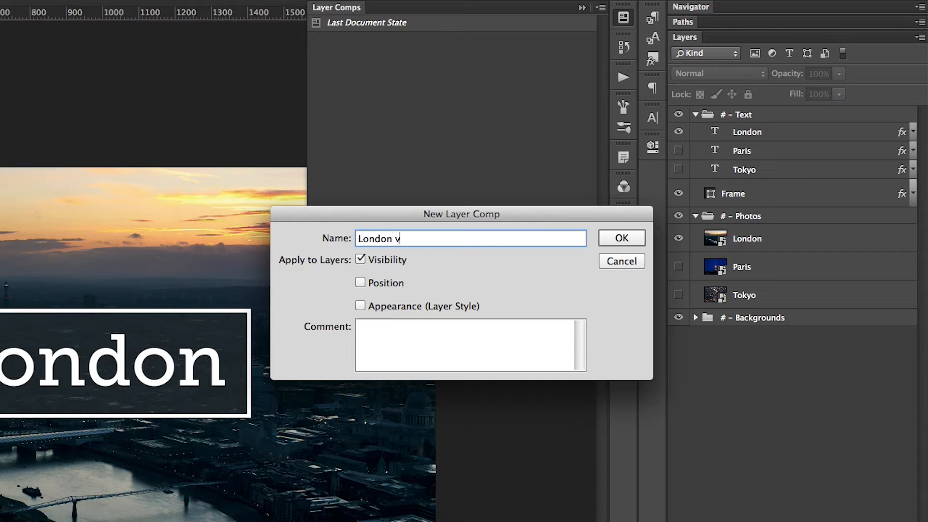
pyautogui.write('1')
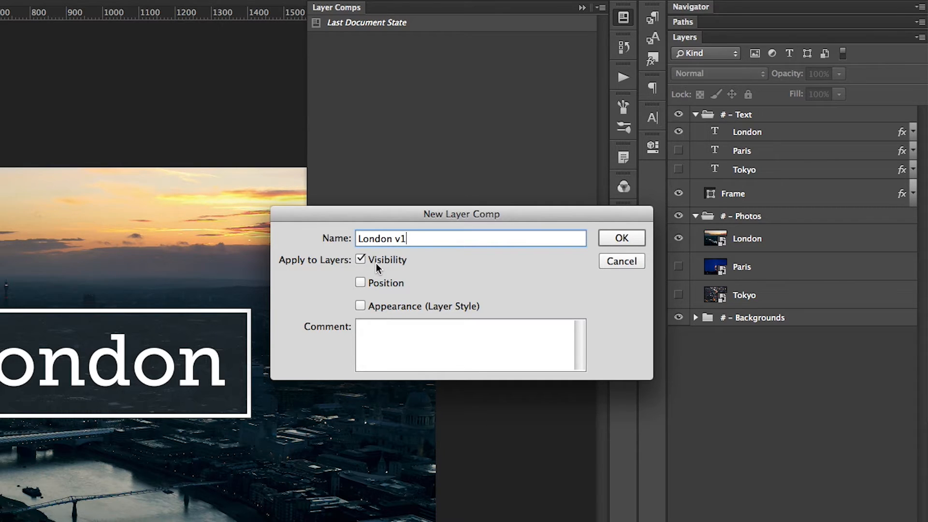
pyautogui.moveTo(357, 274)
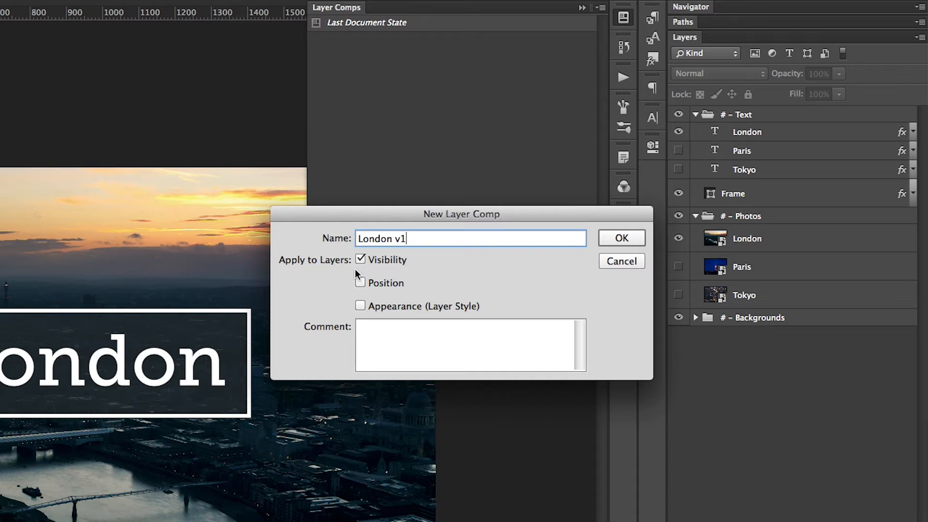
pyautogui.moveTo(437, 266)
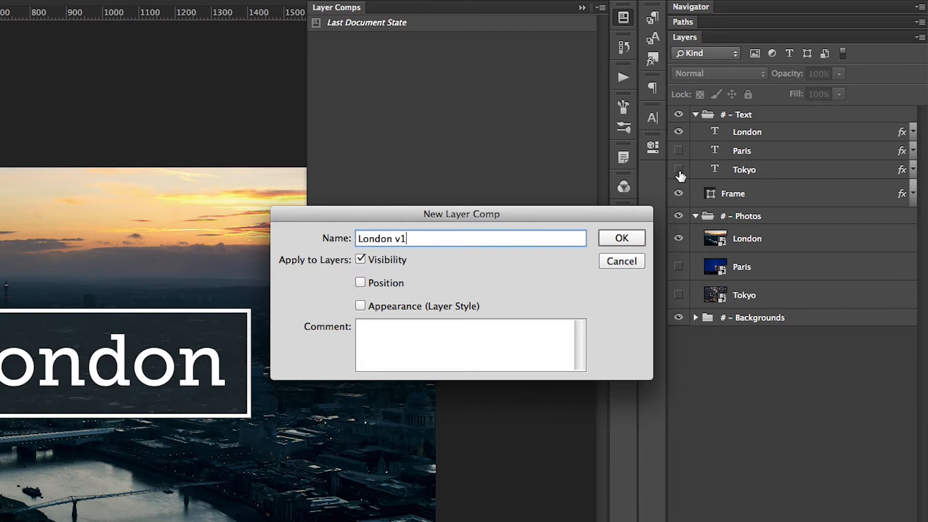
pyautogui.moveTo(690, 248)
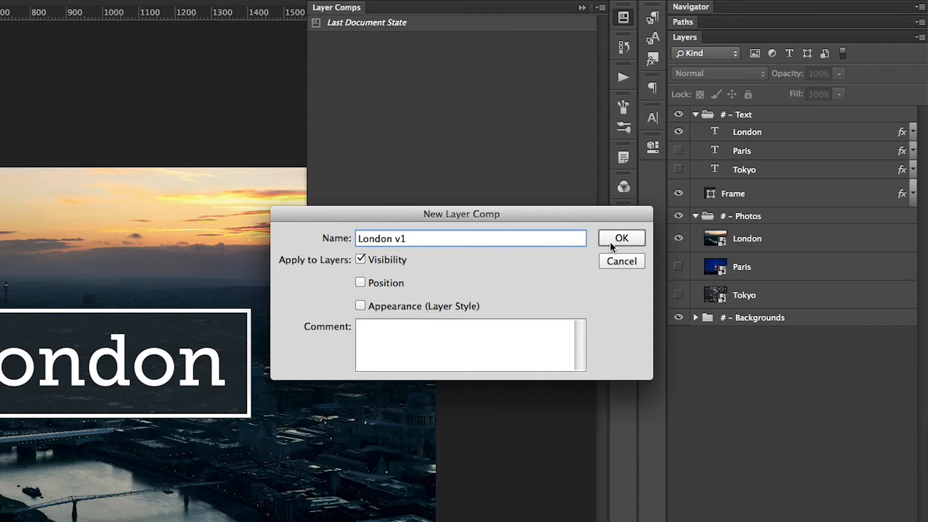
pyautogui.click(620, 237)
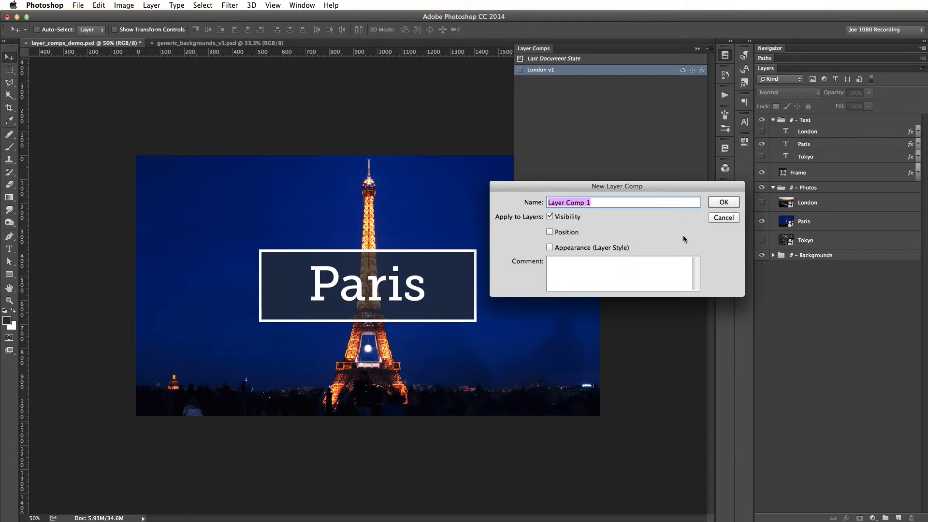
# Create the Paris v1 layer comp
pyautogui.write('Paris v')
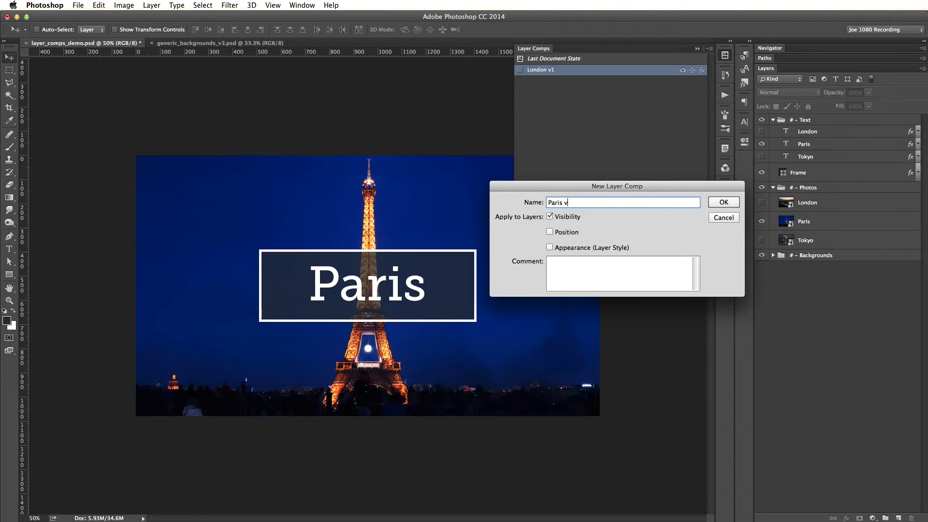
pyautogui.write('1')
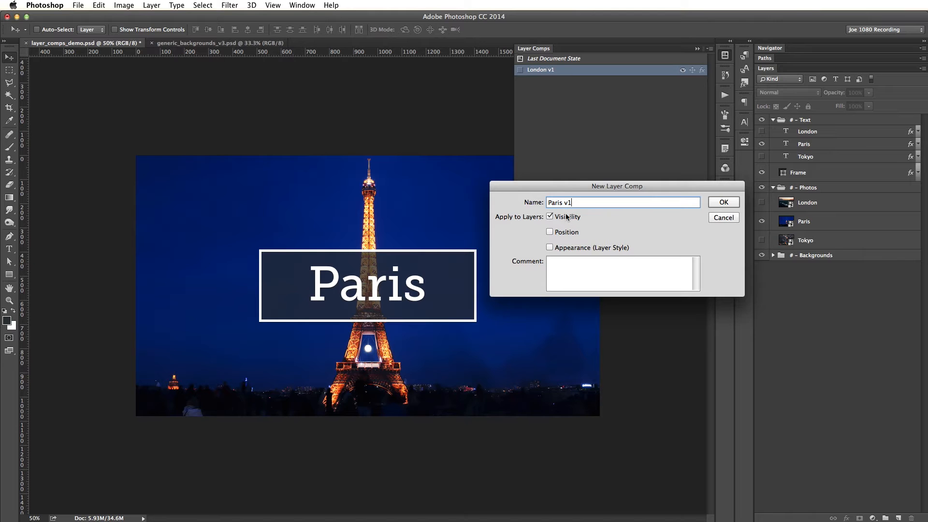
pyautogui.click(722, 202)
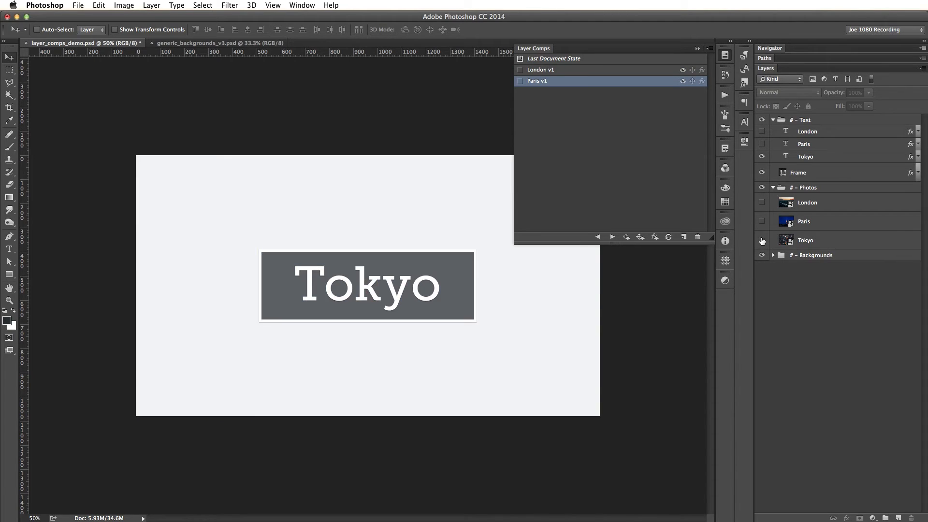
# Show the Tokyo photo, save it as Tokyo v1, then preview Paris v1 and Tokyo v1
pyautogui.click(682, 237)
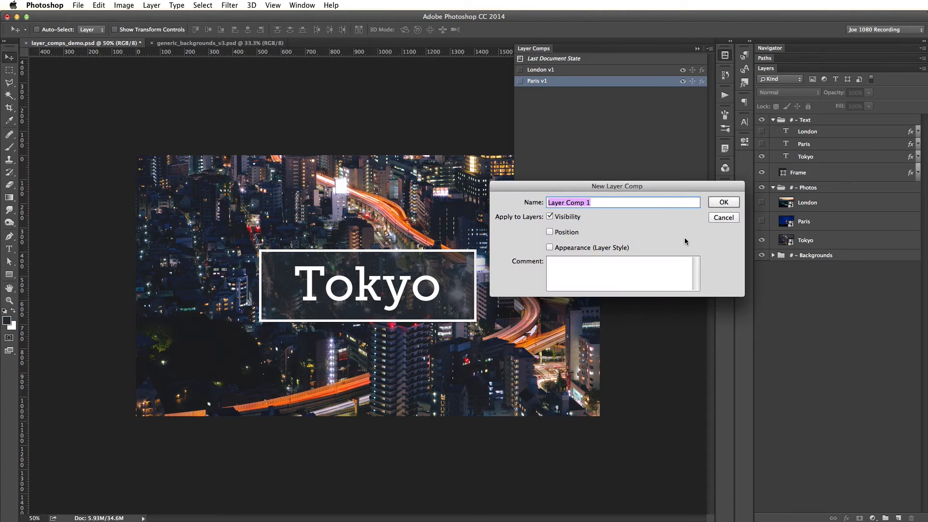
pyautogui.write('Tokyo v')
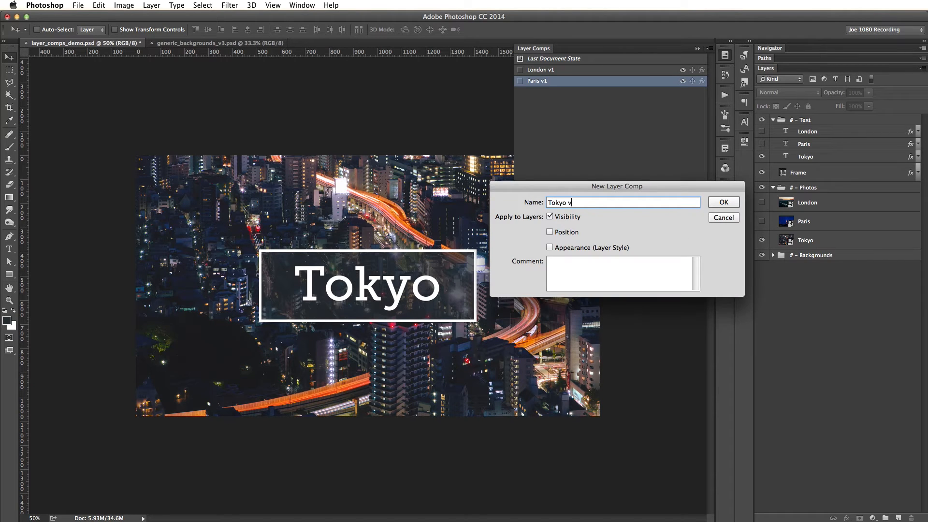
pyautogui.click(722, 202)
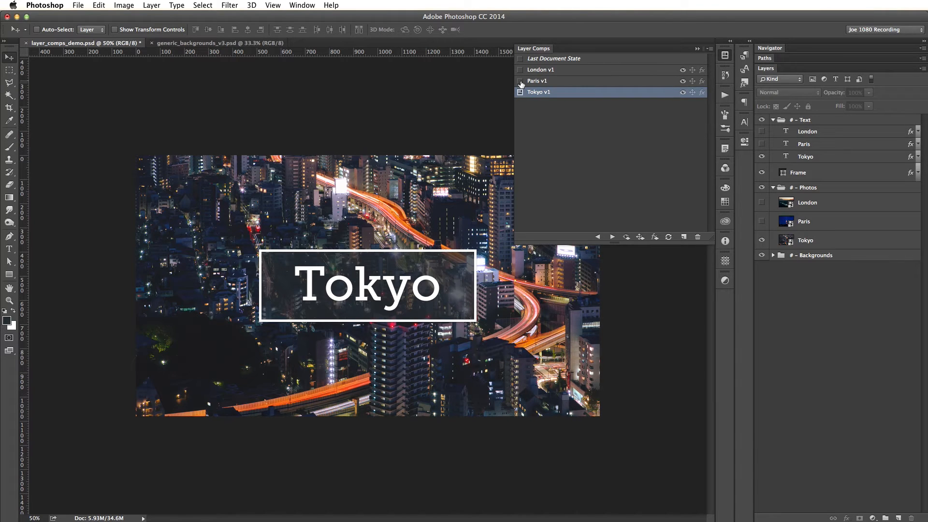
pyautogui.click(519, 81)
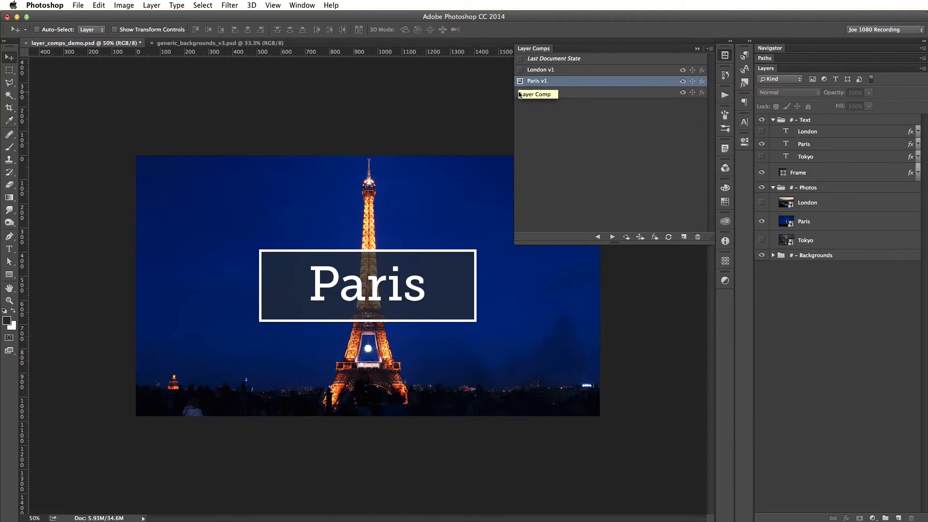
pyautogui.click(538, 92)
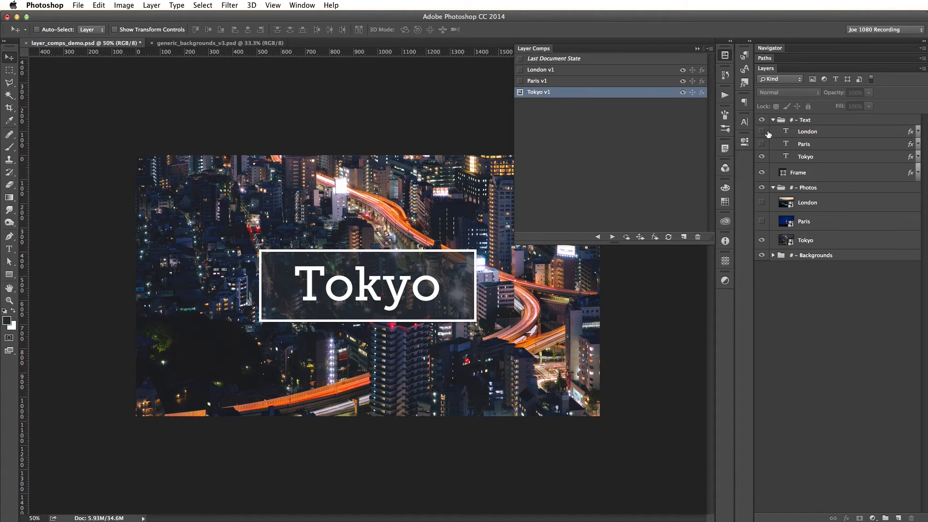
# Select the London v1, Paris v1 and Tokyo v1 comps together
pyautogui.click(540, 70)
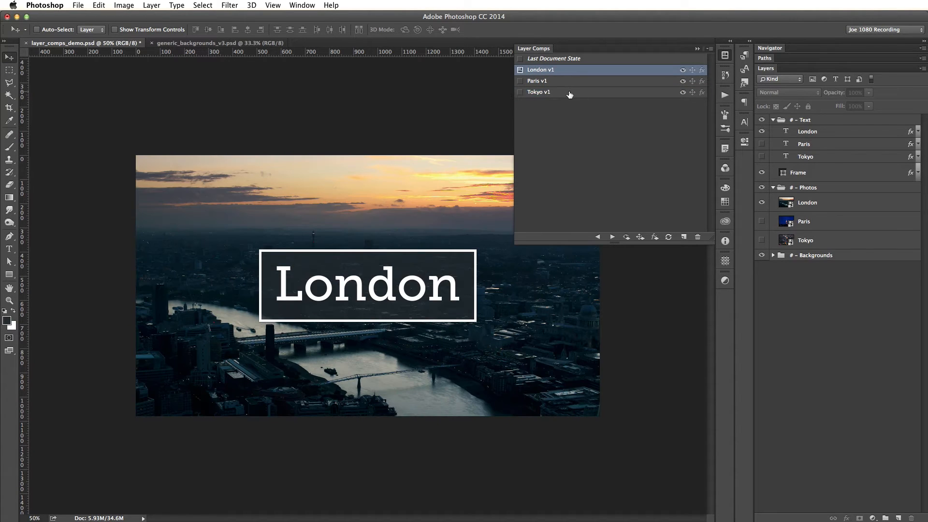
pyautogui.click(538, 91)
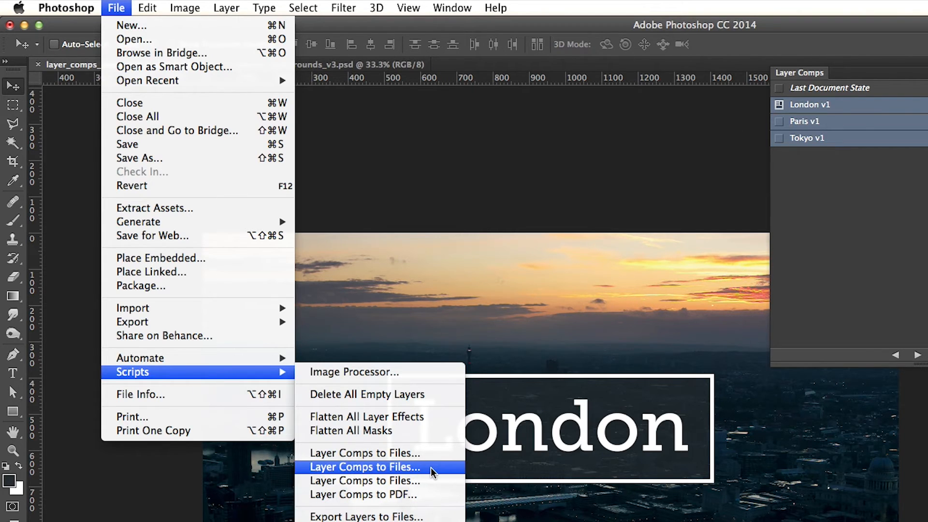
# Run Layer Comps to Files with the prefix demo_ and JPEG file type
pyautogui.click(364, 466)
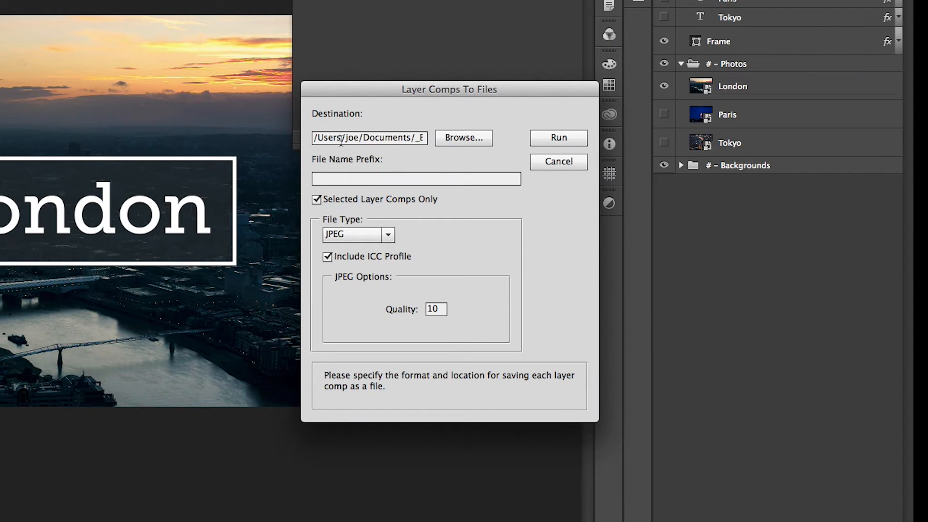
pyautogui.click(416, 179)
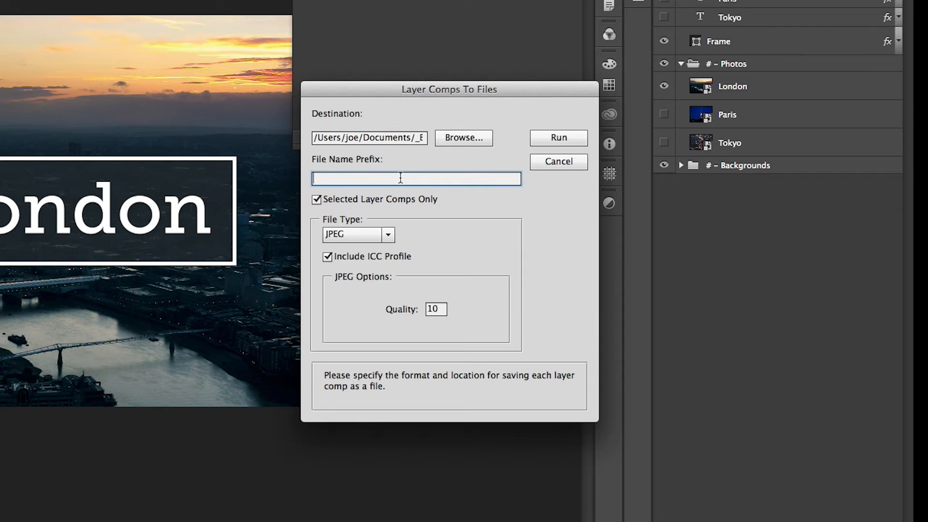
pyautogui.write('demo')
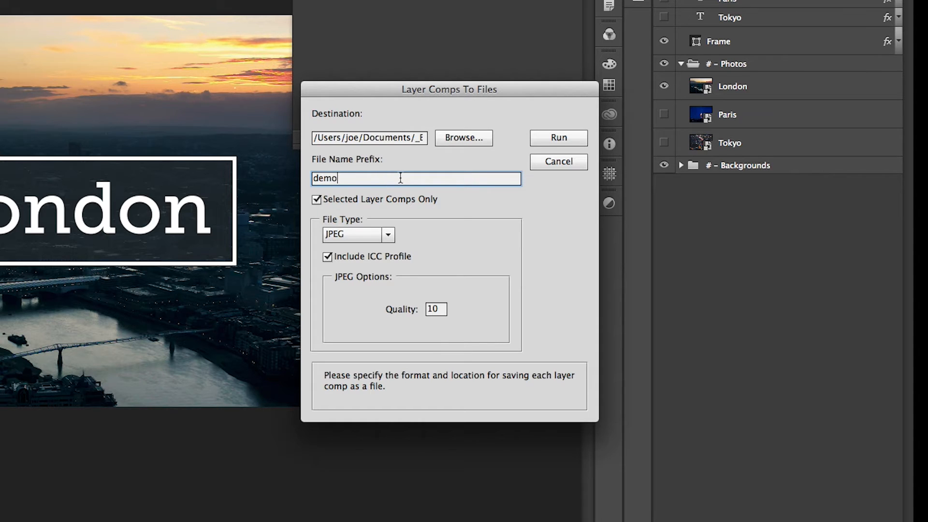
pyautogui.write('_')
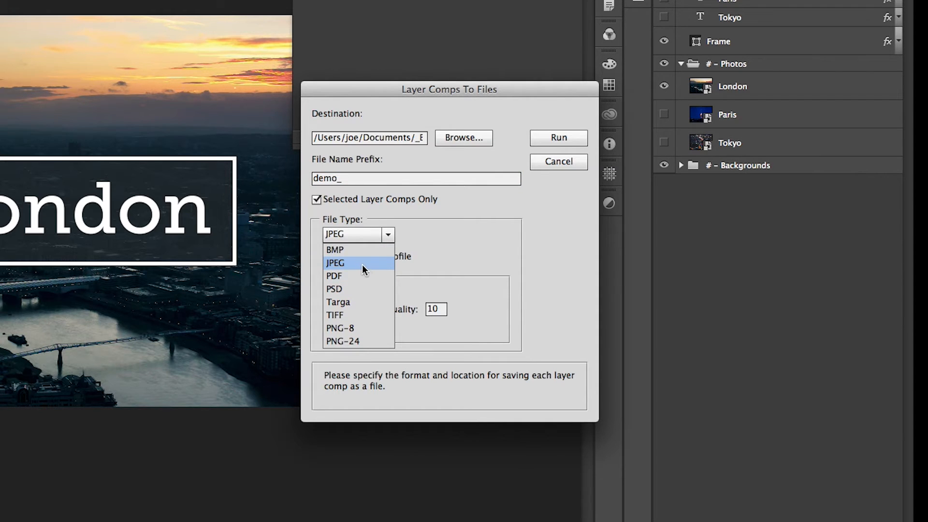
pyautogui.moveTo(362, 309)
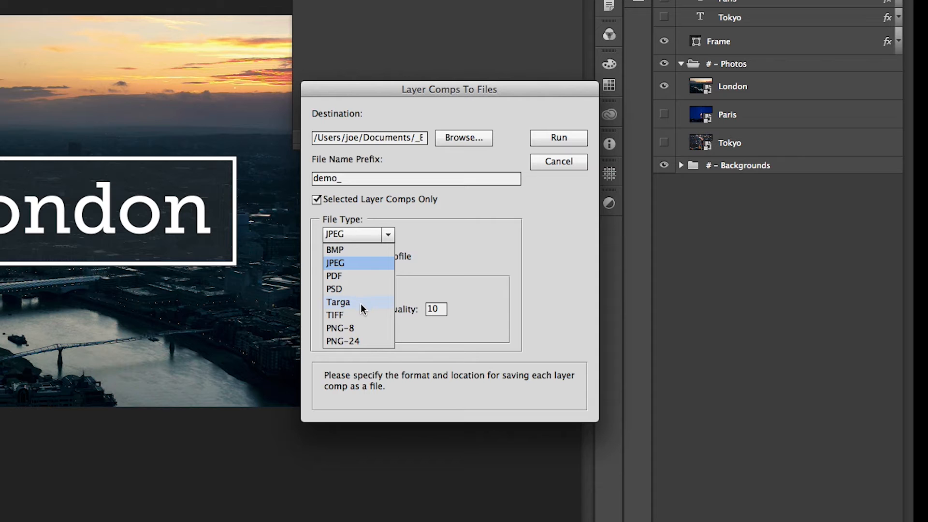
pyautogui.click(335, 263)
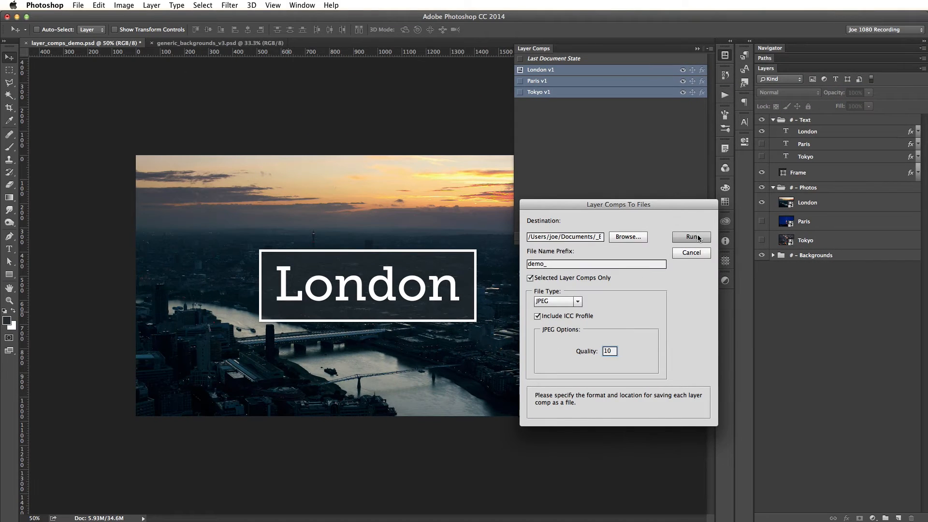
pyautogui.click(691, 237)
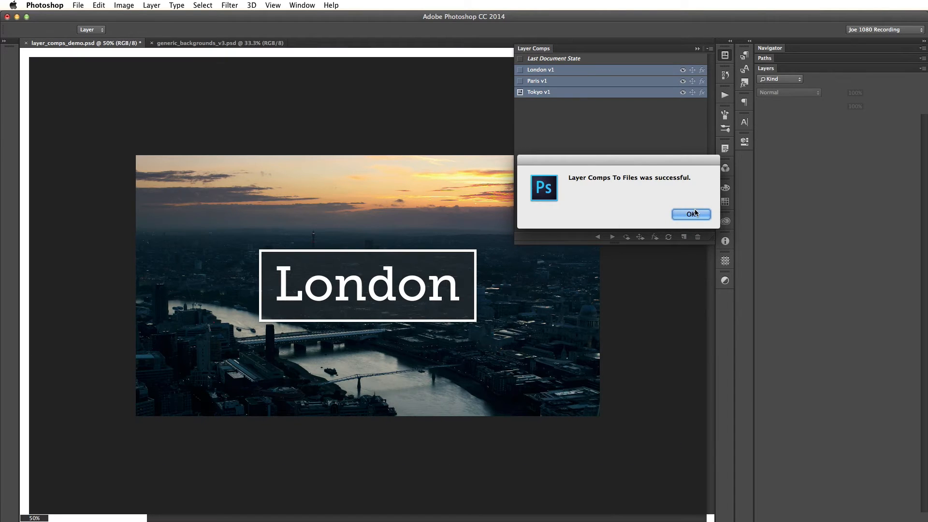
# Dismiss the success message, preview demo_London and demo_Tokyo JPEGs, then close Finder
pyautogui.click(691, 213)
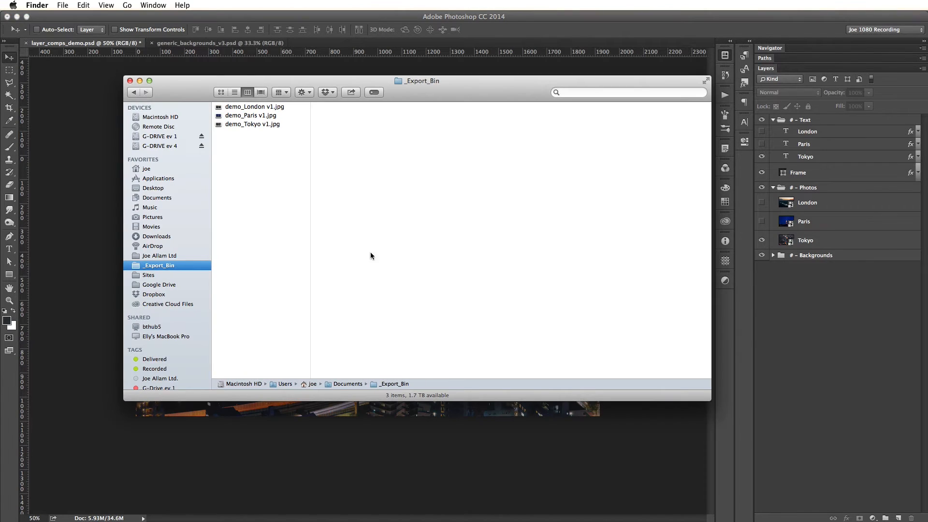
pyautogui.click(254, 107)
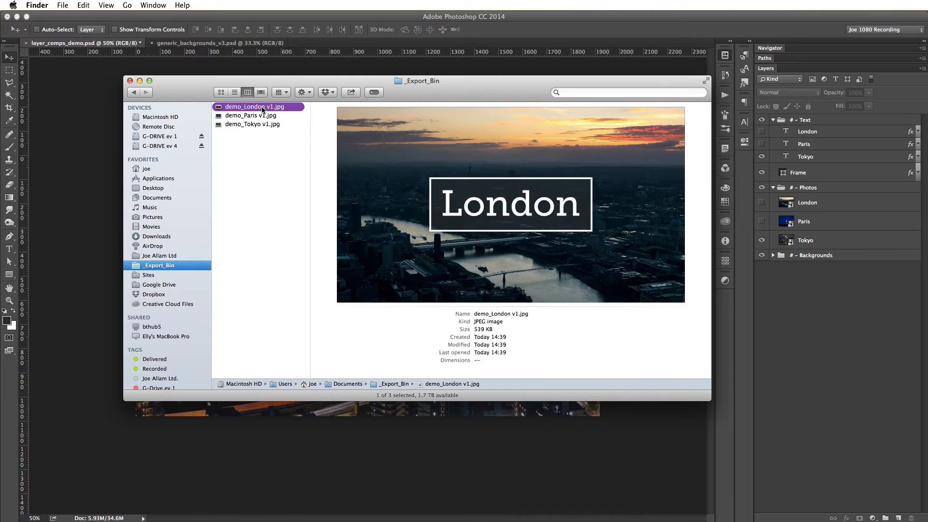
pyautogui.click(253, 124)
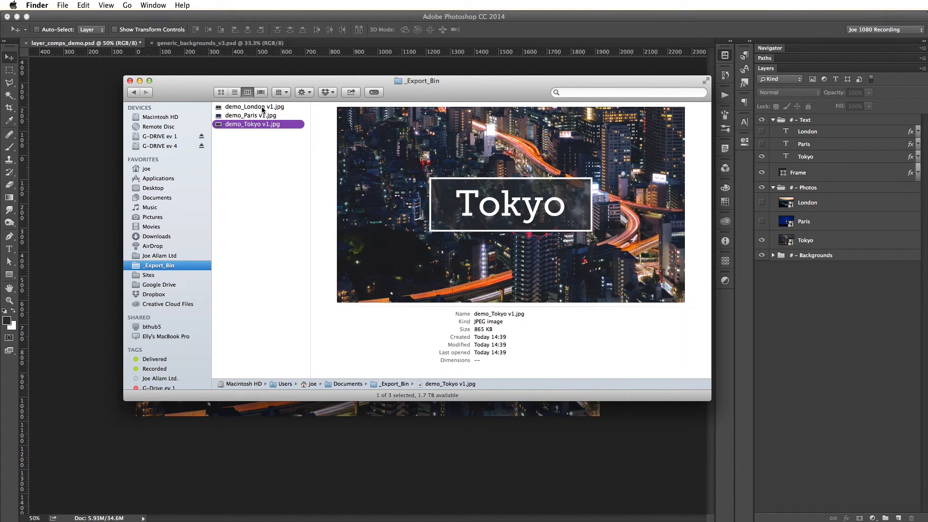
pyautogui.moveTo(261, 199)
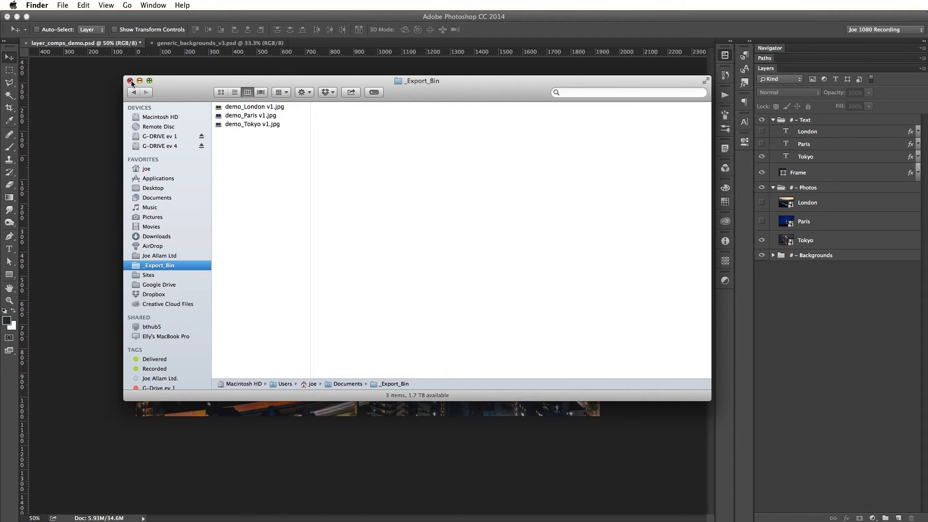
pyautogui.click(131, 81)
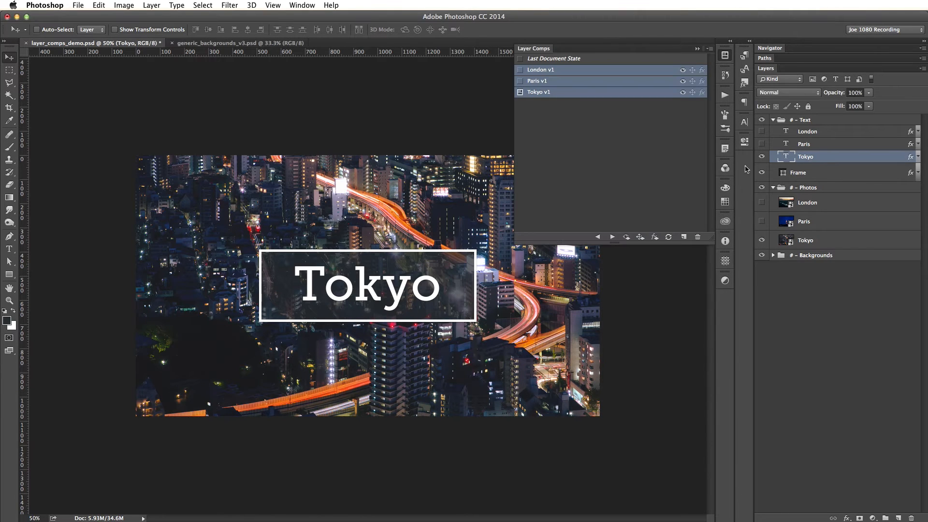
# Retype the titles: Tokyo to Japan, Paris to France, London to UK
pyautogui.click(10, 249)
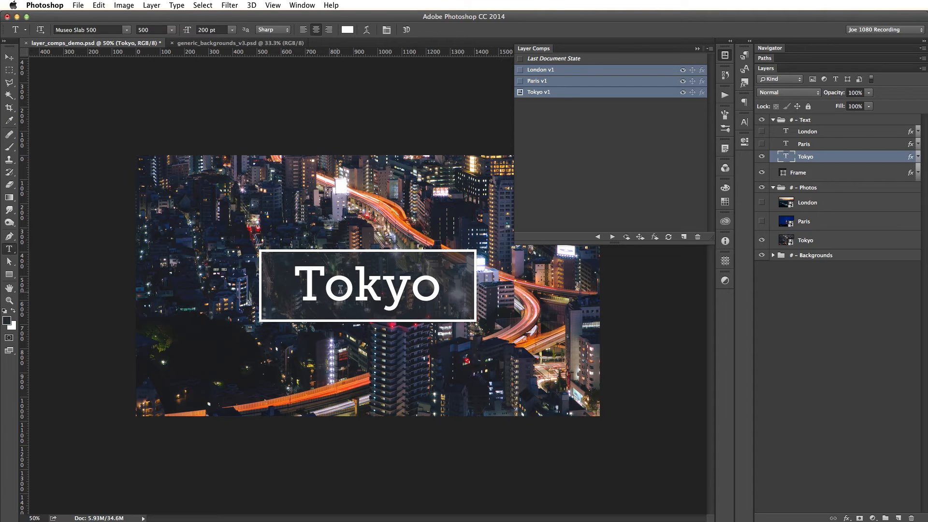
pyautogui.write('Japan')
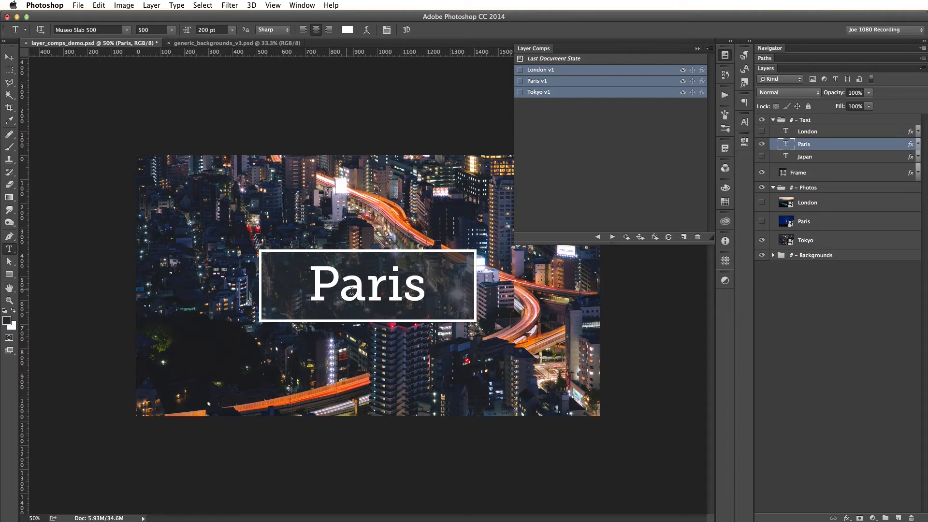
pyautogui.write('France')
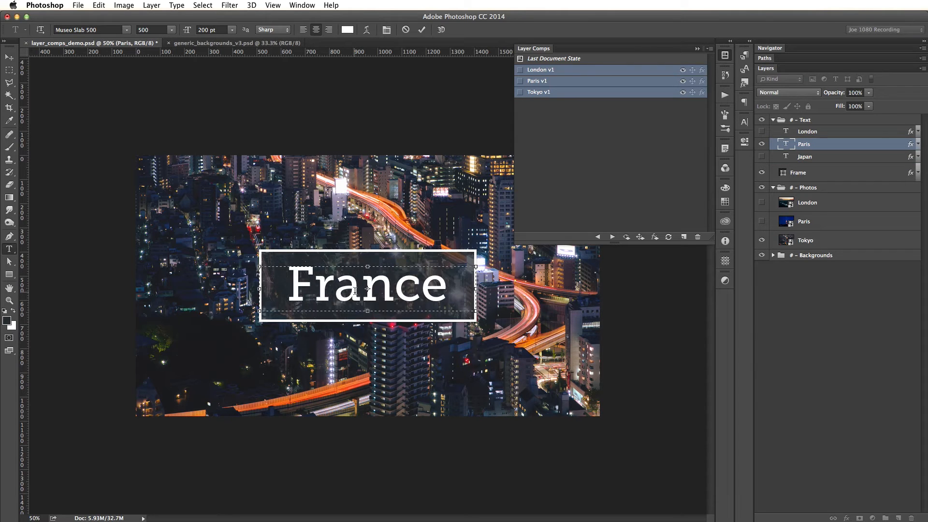
pyautogui.click(421, 29)
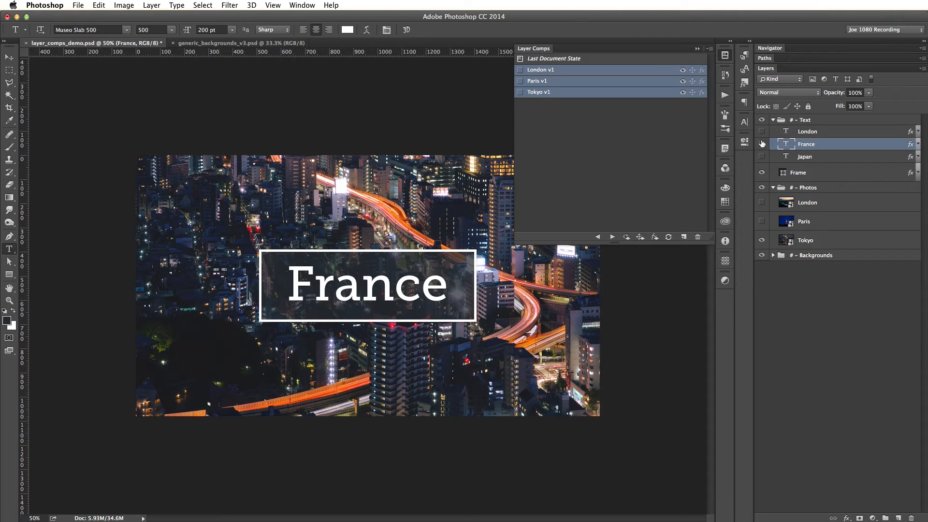
pyautogui.click(762, 131)
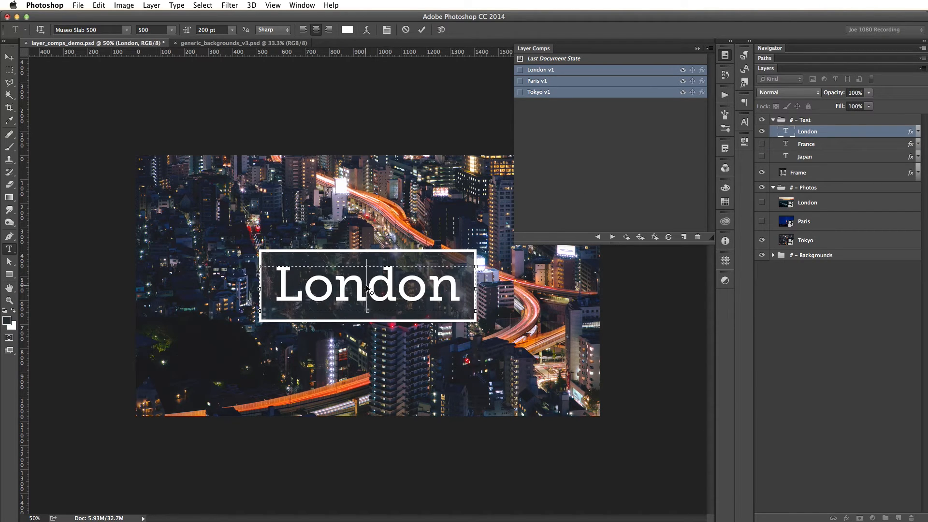
pyautogui.write('UK')
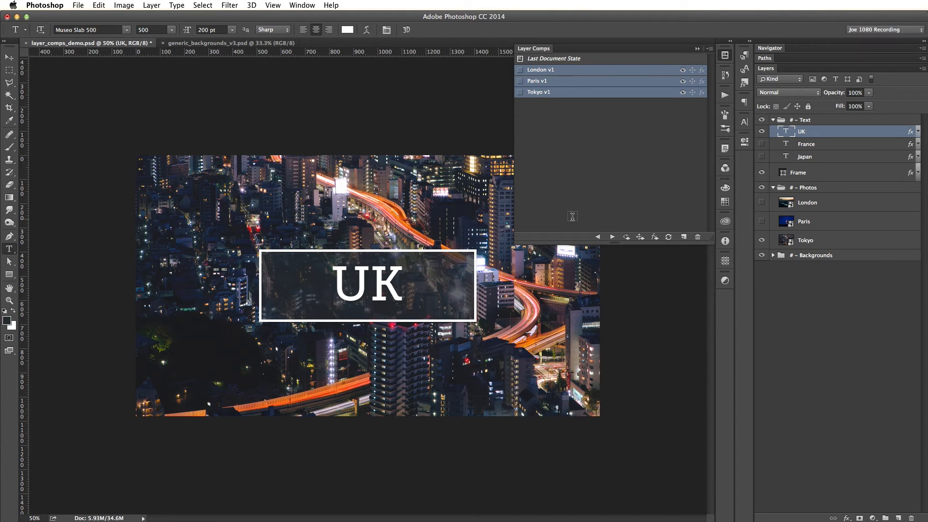
pyautogui.click(9, 57)
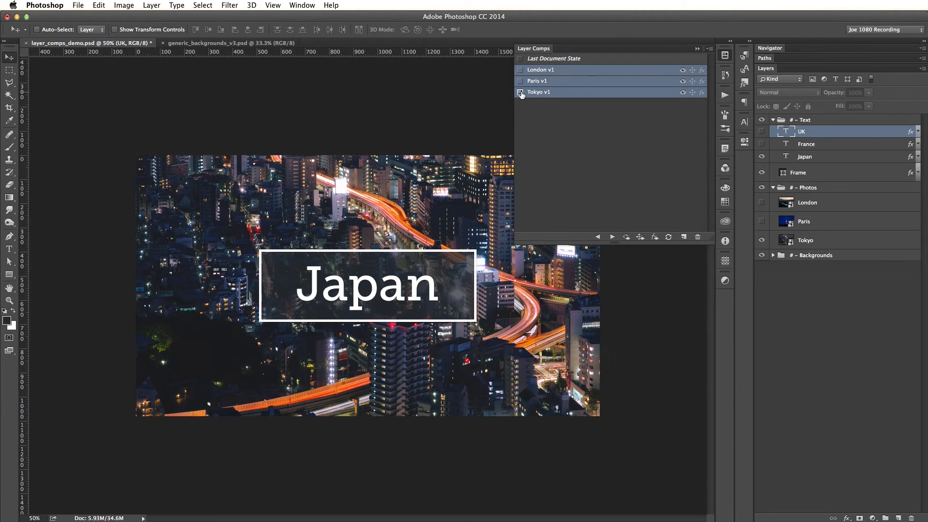
pyautogui.moveTo(611, 95)
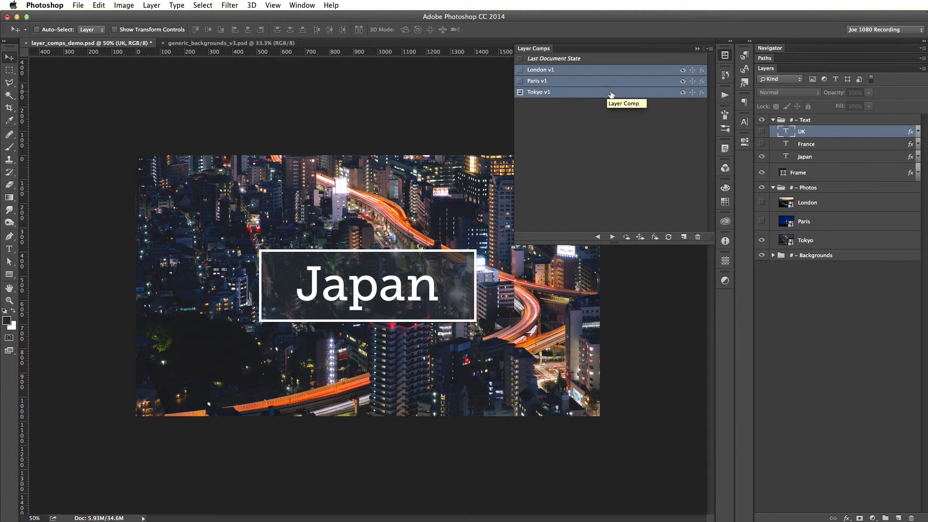
pyautogui.moveTo(678, 109)
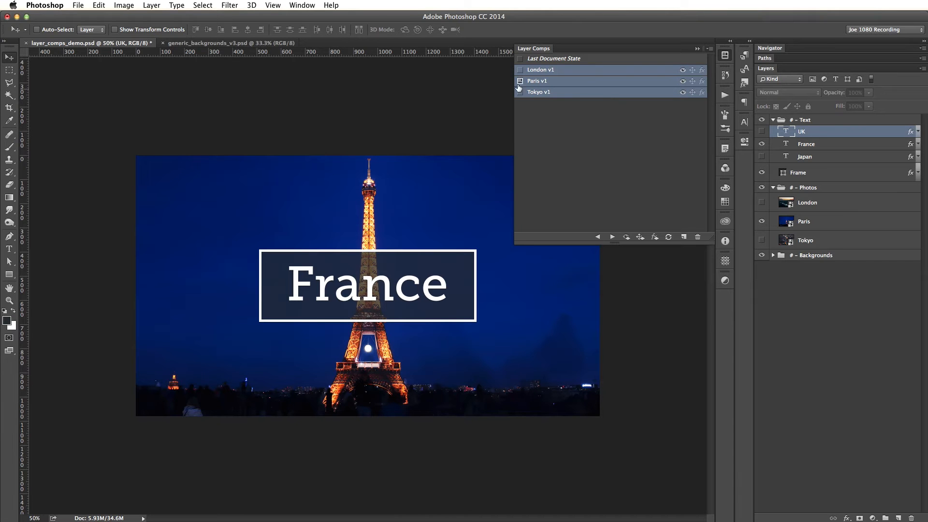
# Apply the London v1 comp to check its UK title
pyautogui.click(539, 69)
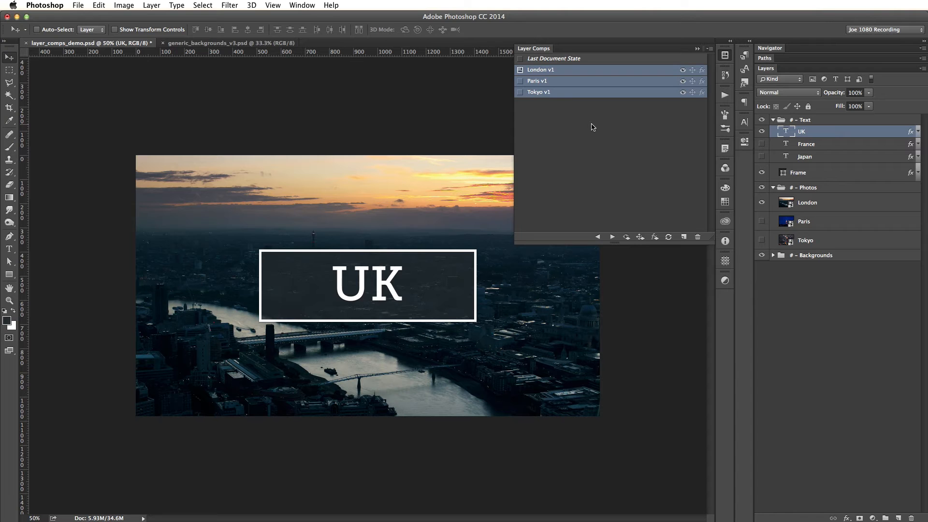
# Rerun Layer Comps to Files with 'country' as the file name prefix
pyautogui.click(77, 5)
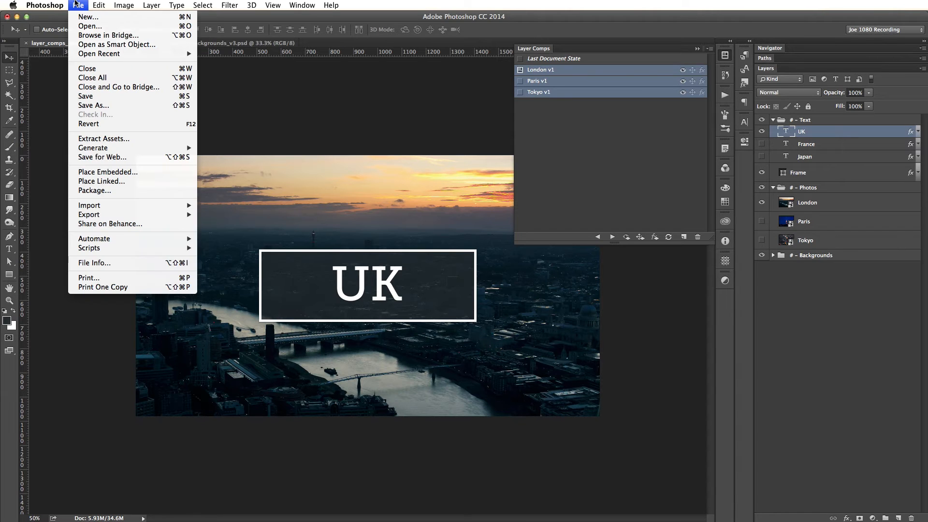
pyautogui.moveTo(89, 248)
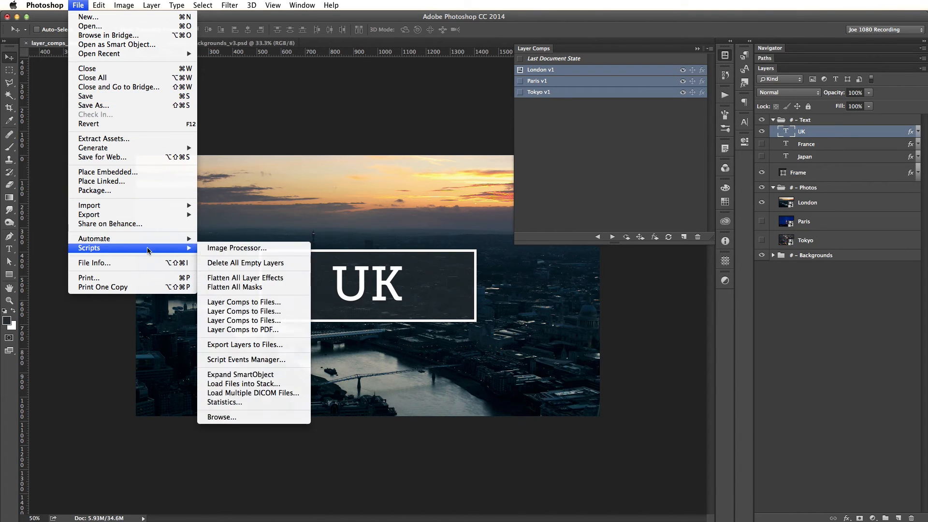
pyautogui.click(243, 301)
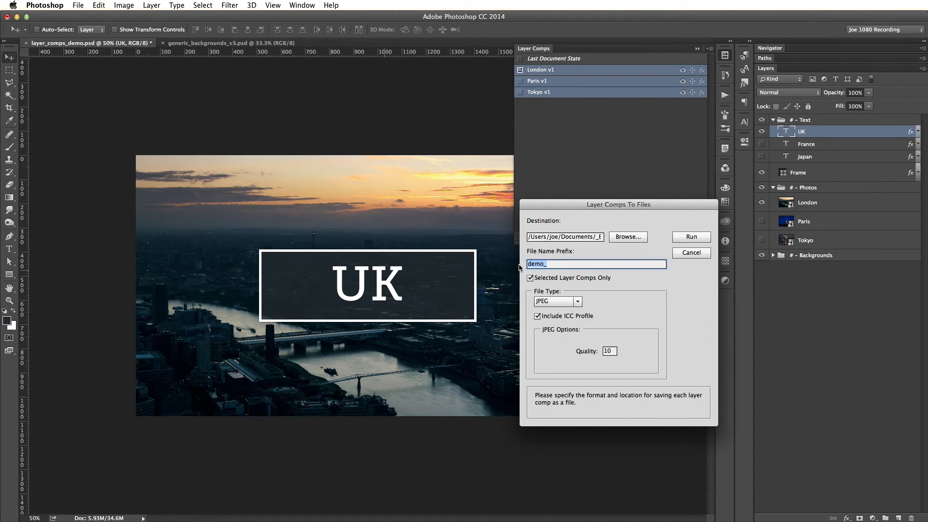
pyautogui.write('country')
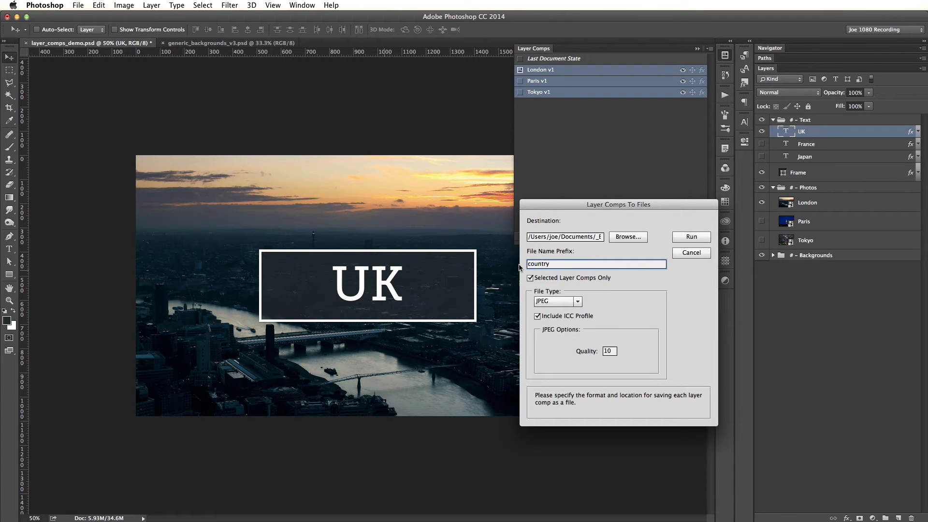
pyautogui.click(689, 237)
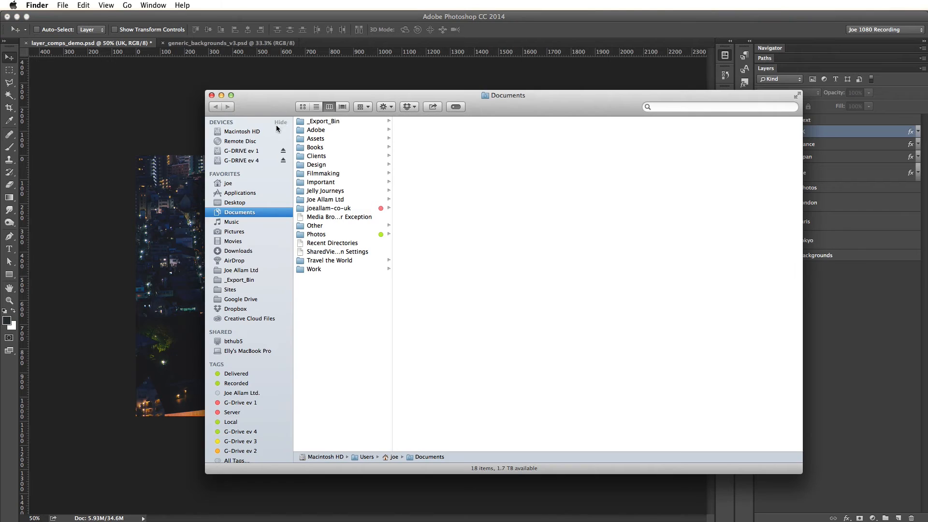
# Open _Export_Bin and preview demo_Paris v1.jpg and the exported country JPEGs
pyautogui.click(240, 280)
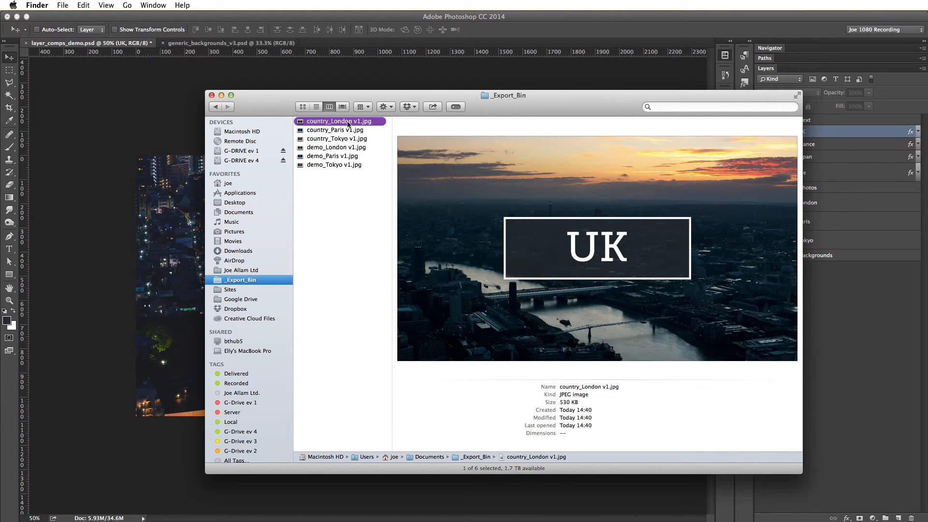
pyautogui.click(332, 156)
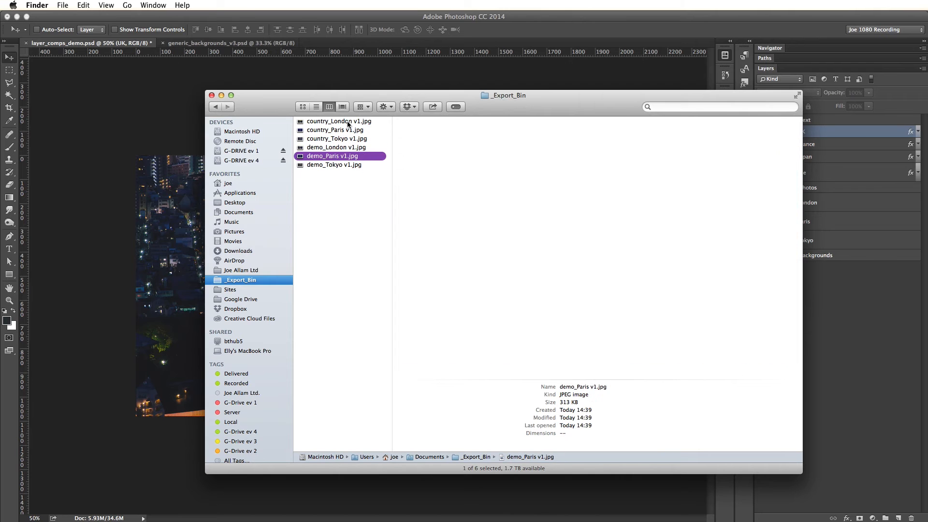
pyautogui.click(335, 139)
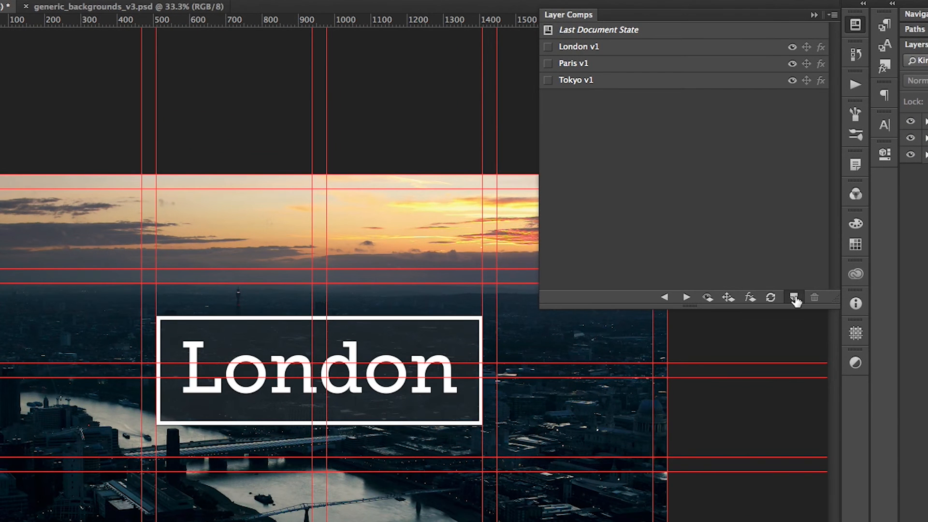
# Save a 'London Right' comp tracking visibility and position, and drag the London title box right
pyautogui.click(793, 297)
pyautogui.write('London Right')
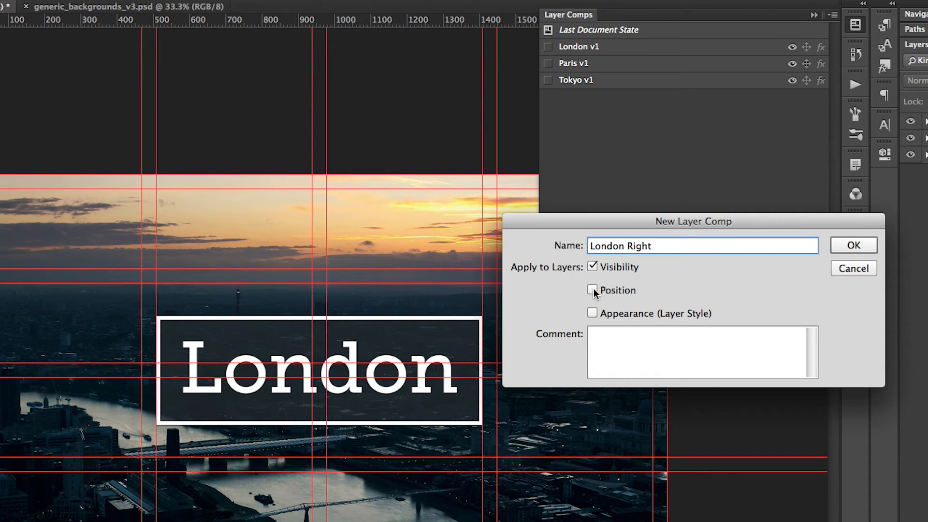
pyautogui.click(591, 290)
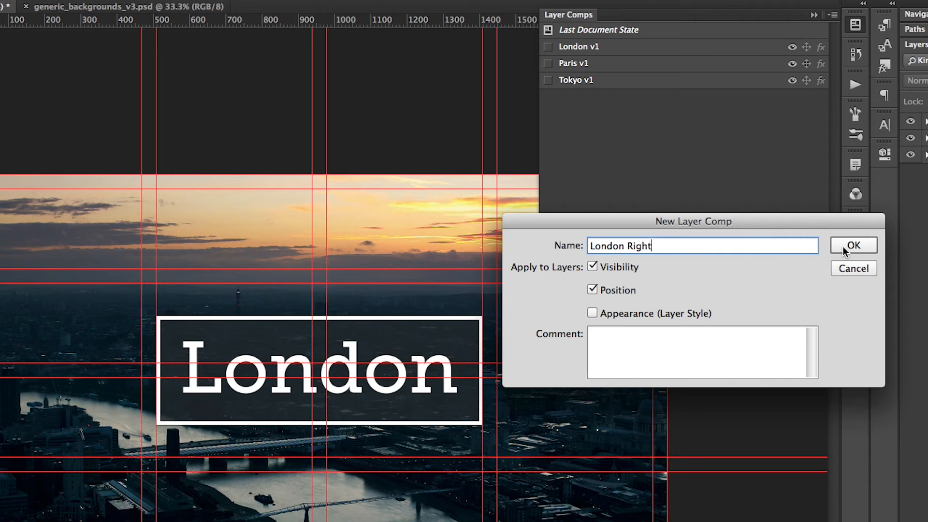
pyautogui.click(853, 244)
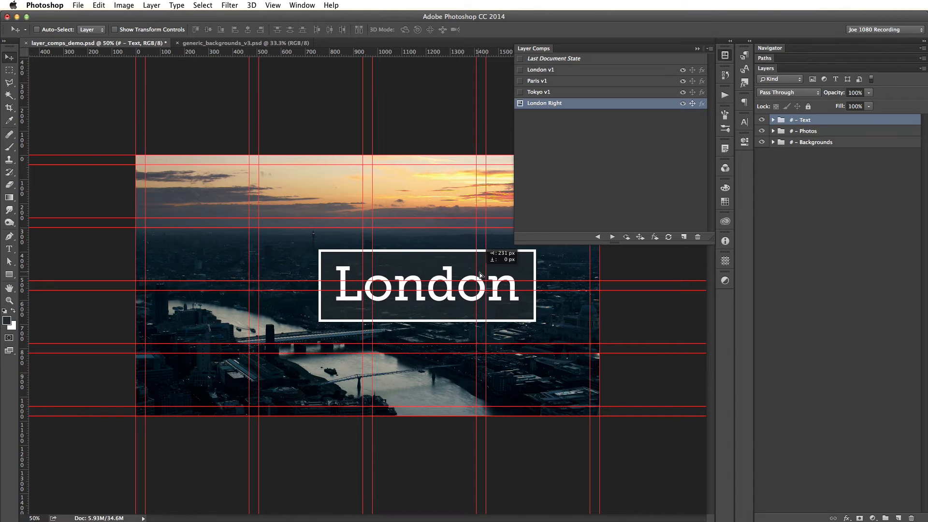
pyautogui.moveTo(426, 285); pyautogui.dragTo(480, 285)
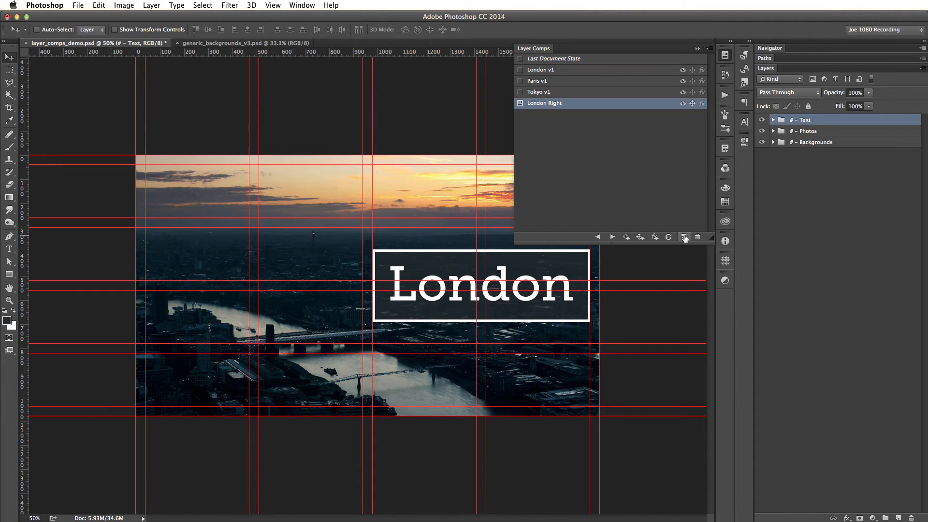
# Create a layer comp named 'London Left' with Visibility and Position recorded
pyautogui.click(684, 237)
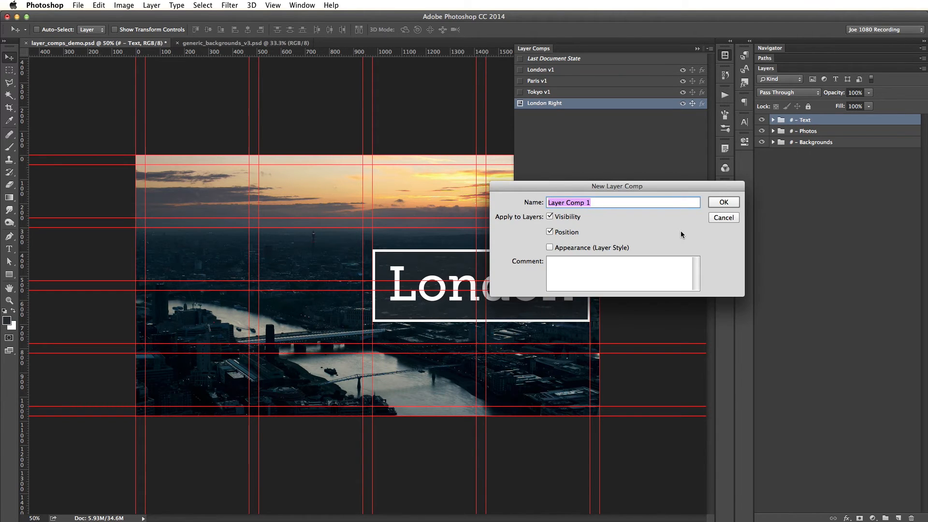
pyautogui.write('London Le')
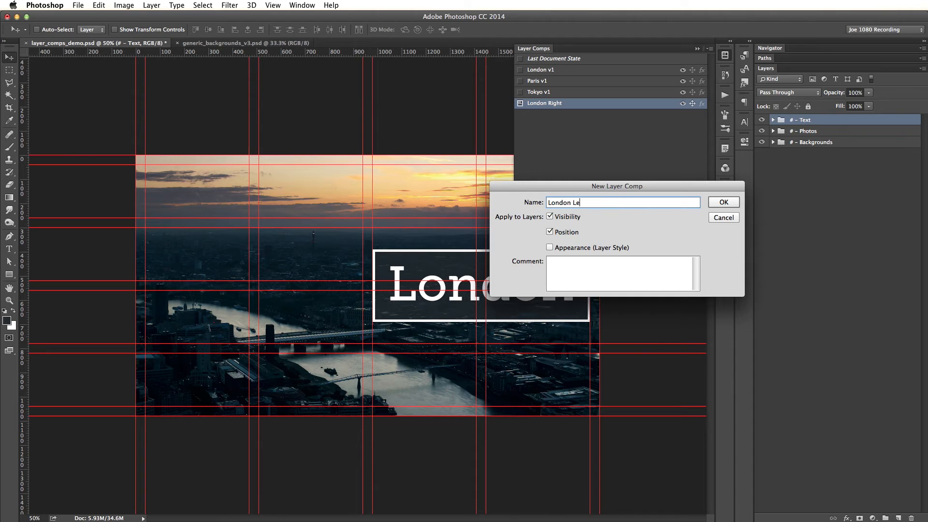
pyautogui.click(723, 202)
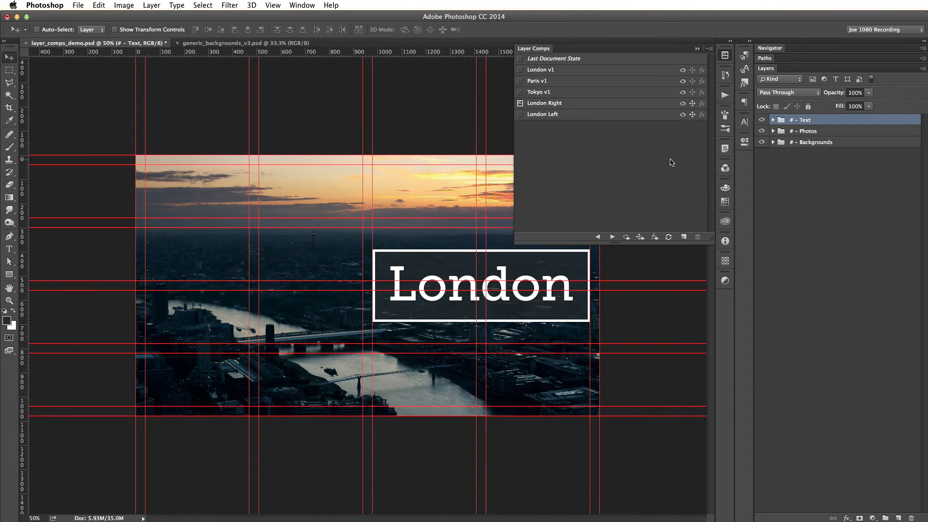
pyautogui.moveTo(667, 153)
pyautogui.write('London Dark')
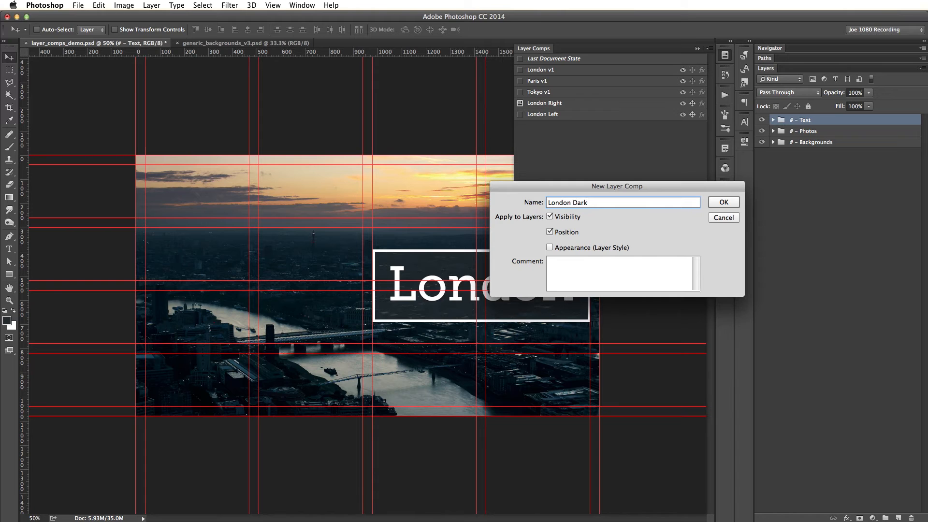
# Save a 'London Dark' comp recording Appearance instead of Position, and expand the Text group
pyautogui.click(550, 232)
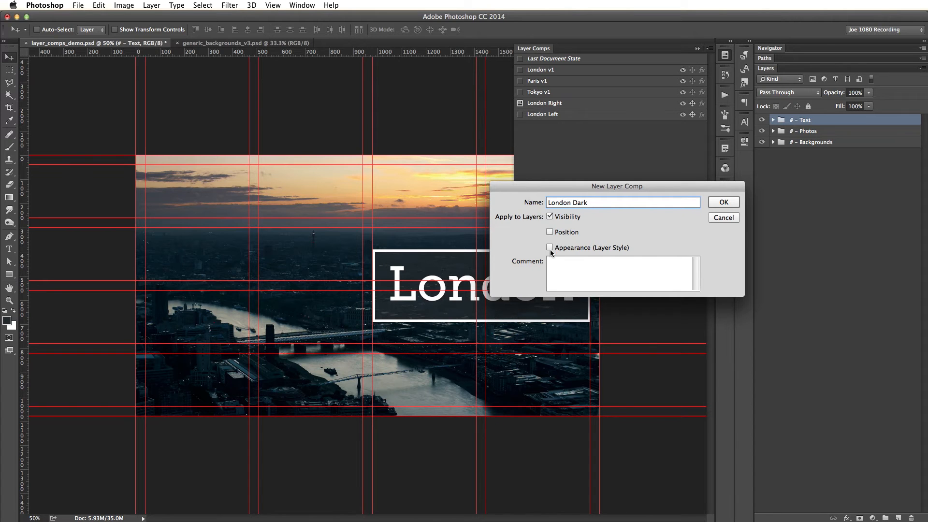
pyautogui.click(550, 247)
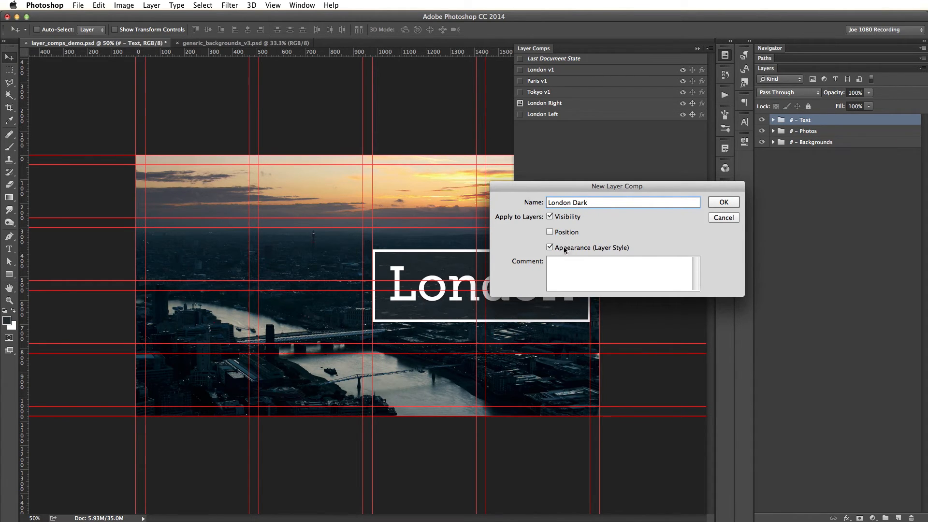
pyautogui.click(722, 202)
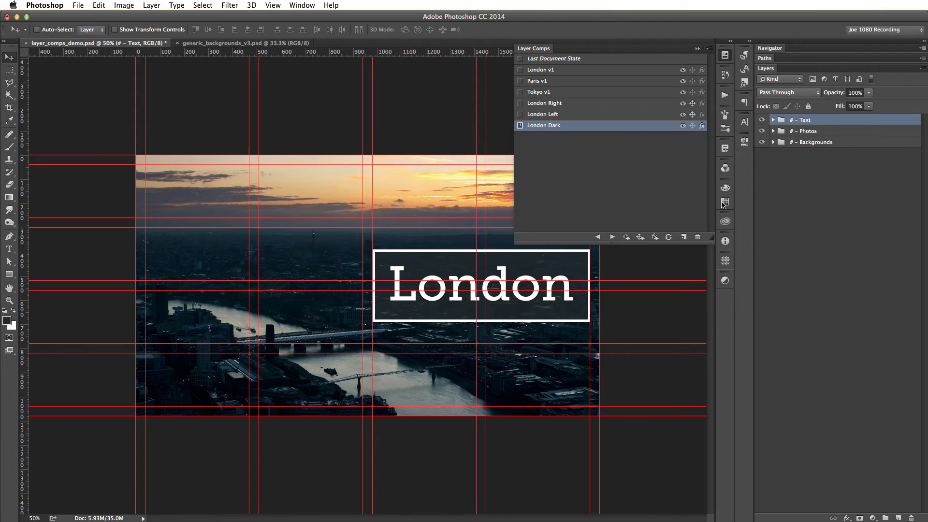
pyautogui.click(772, 119)
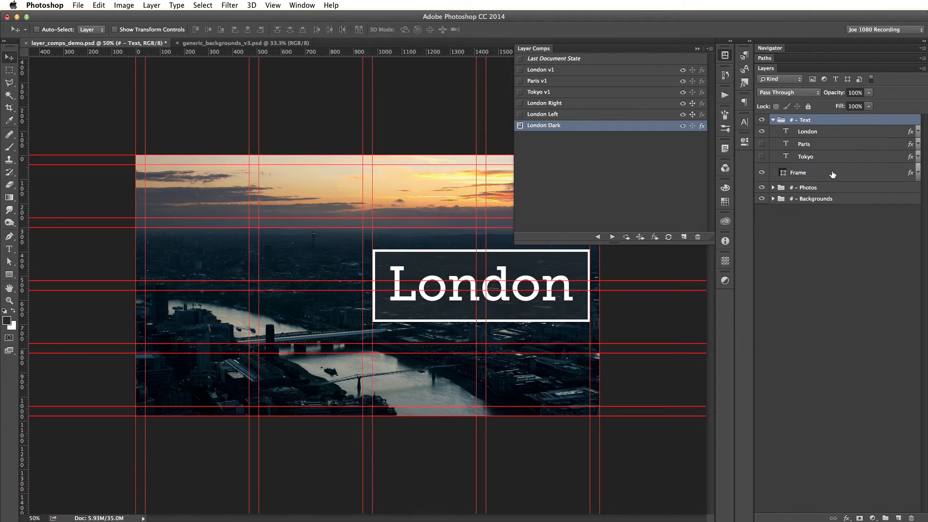
# Add a white Color Overlay at 50% opacity to the Frame layer
pyautogui.click(797, 172)
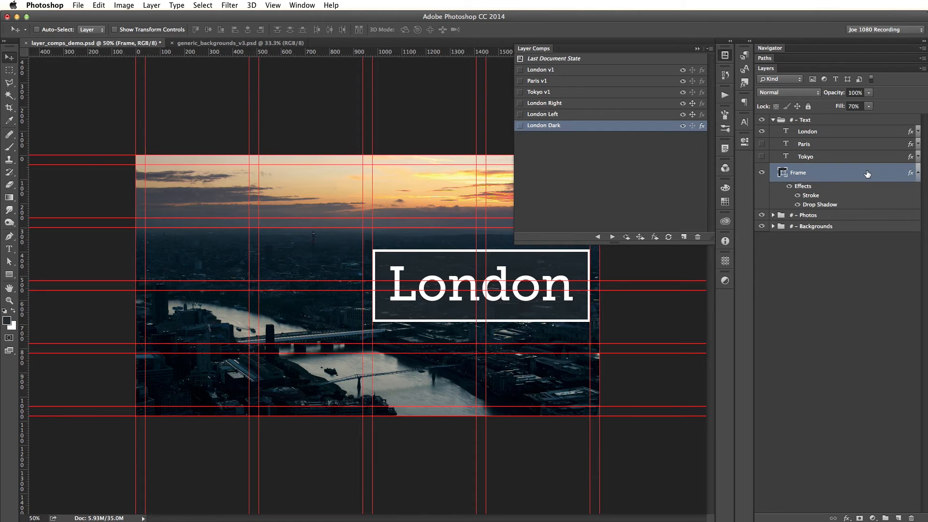
pyautogui.moveTo(893, 172)
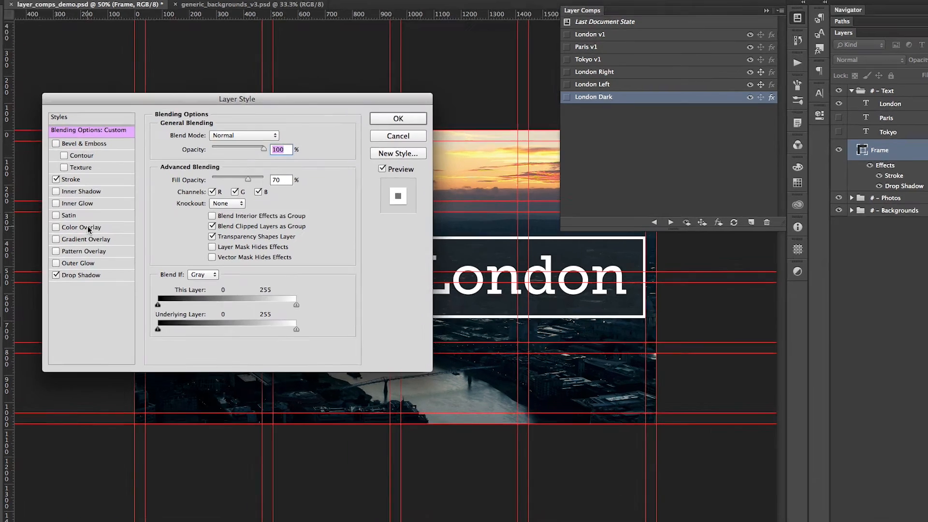
pyautogui.click(82, 227)
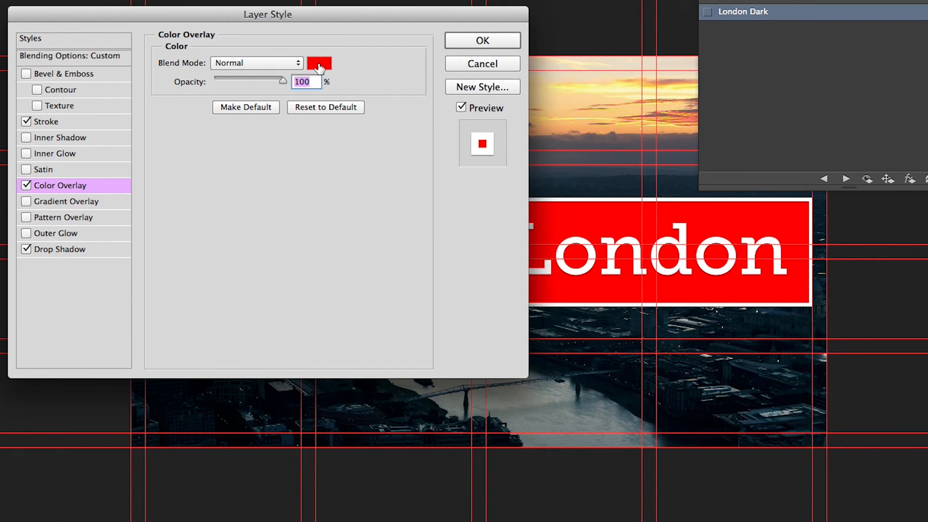
pyautogui.click(319, 63)
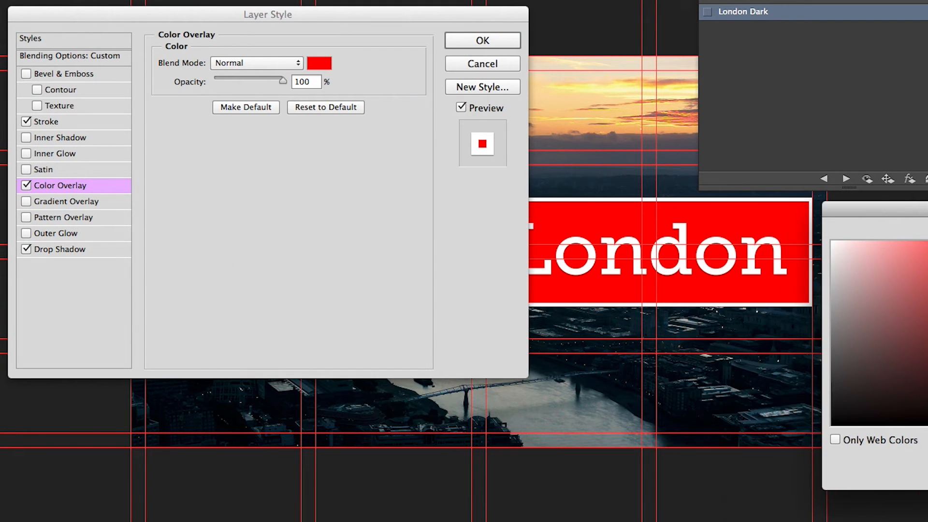
pyautogui.click(318, 63)
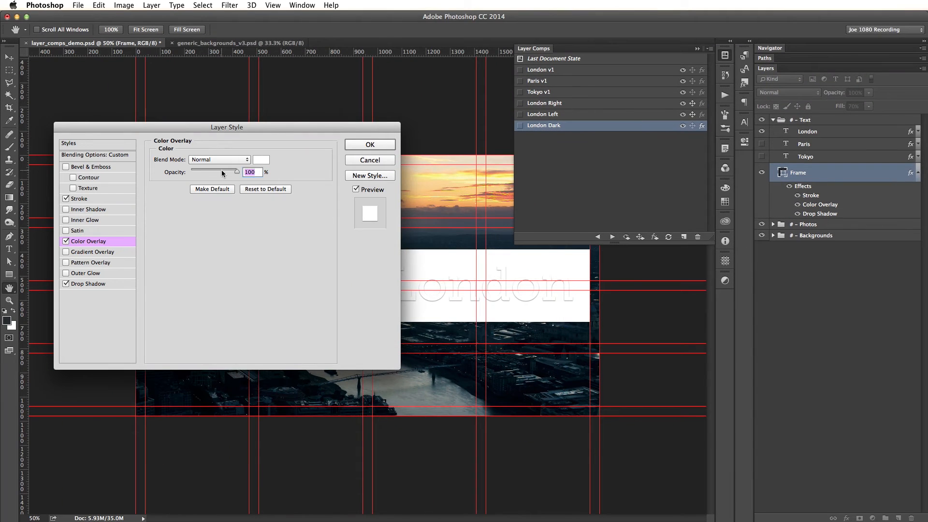
pyautogui.moveTo(235, 171); pyautogui.dragTo(213, 171)
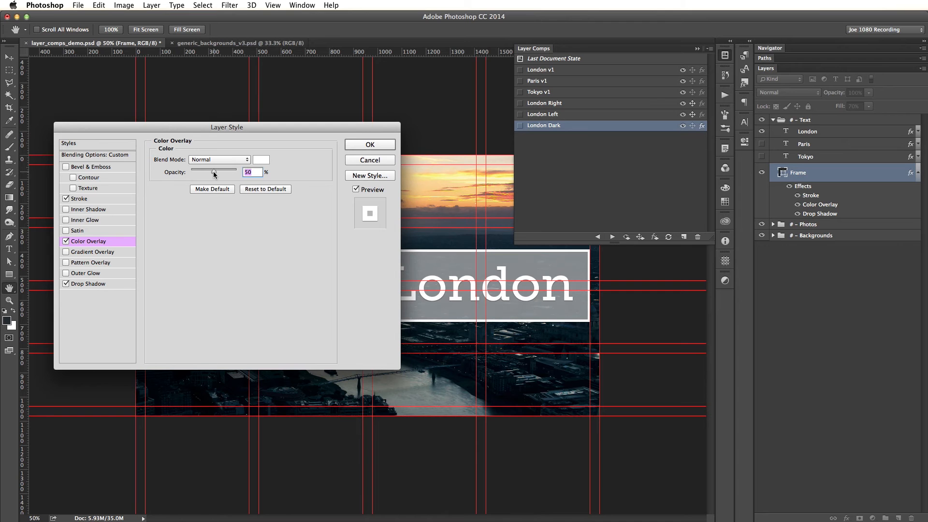
pyautogui.click(369, 144)
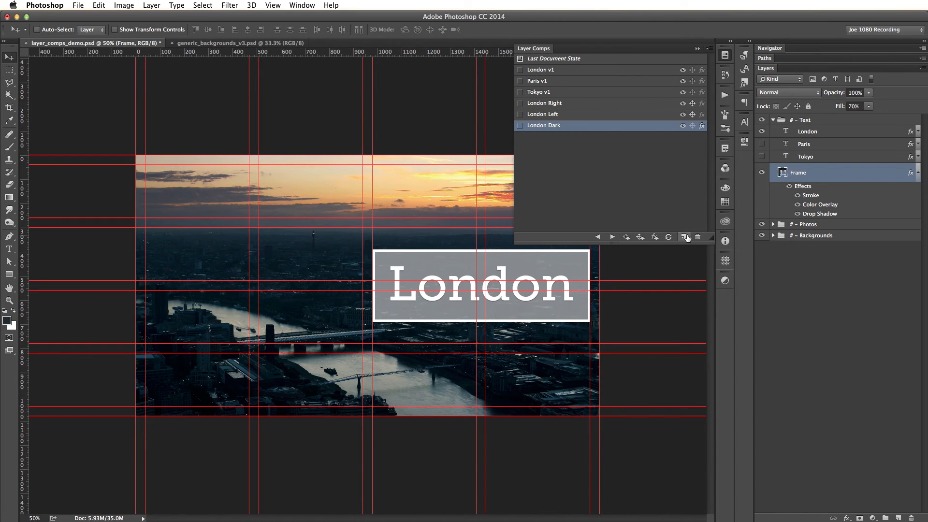
# Save a 'London Light' comp, preview London Left, Tokyo v1 and London v1, then apply London Light
pyautogui.click(682, 237)
pyautogui.write('London Light')
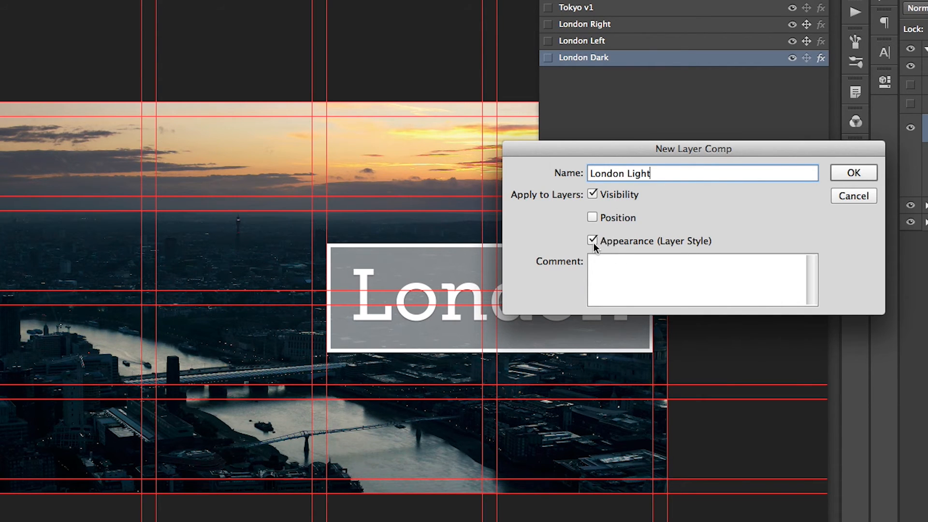
pyautogui.click(852, 172)
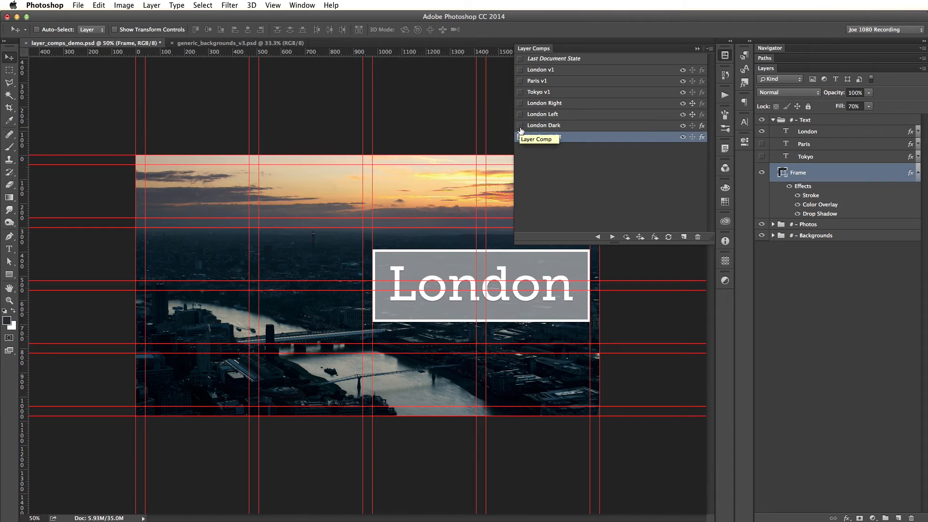
pyautogui.click(542, 114)
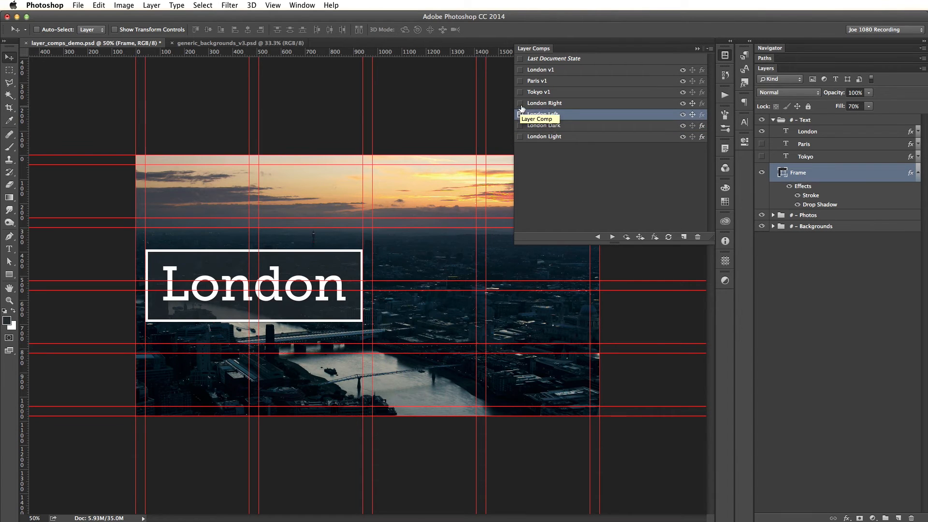
pyautogui.click(519, 92)
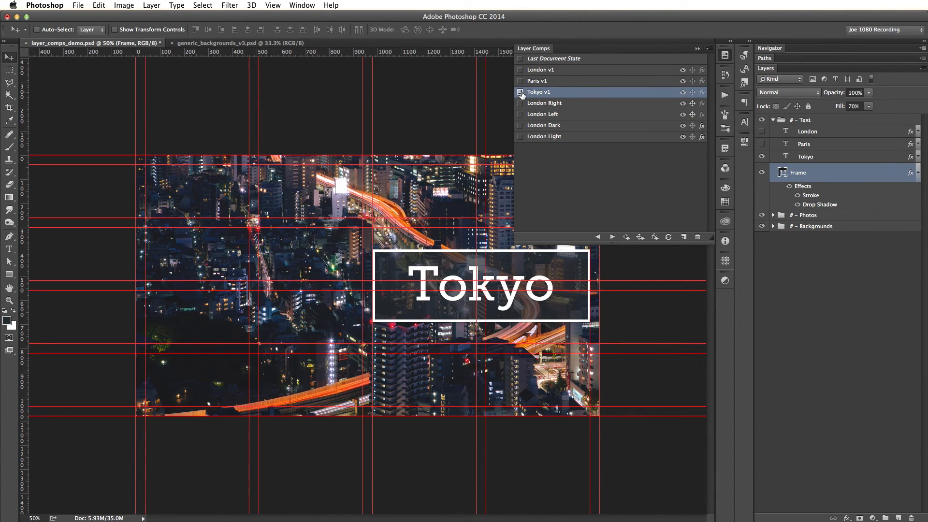
pyautogui.click(539, 69)
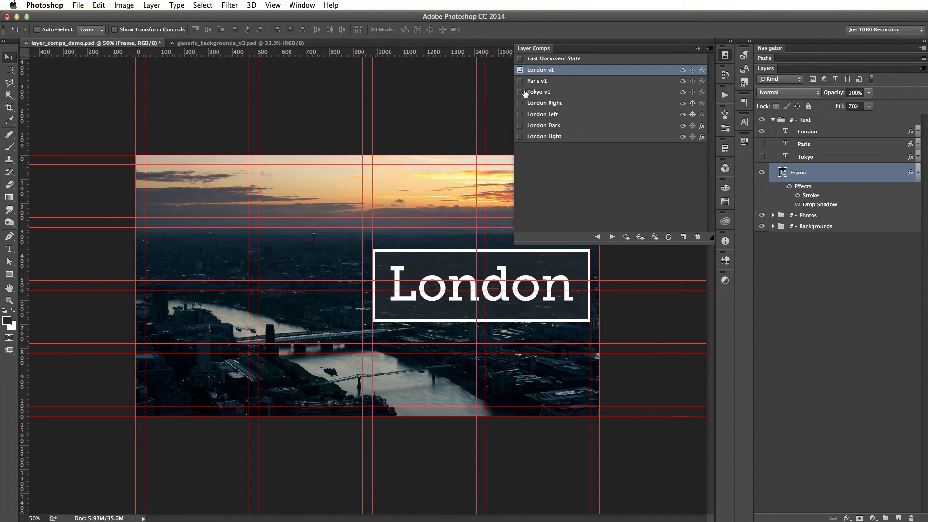
pyautogui.click(520, 93)
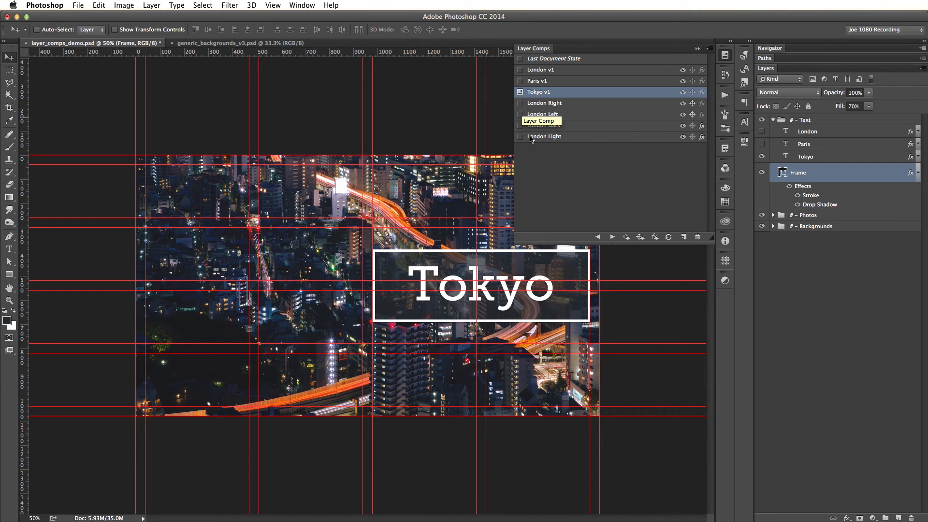
pyautogui.click(520, 137)
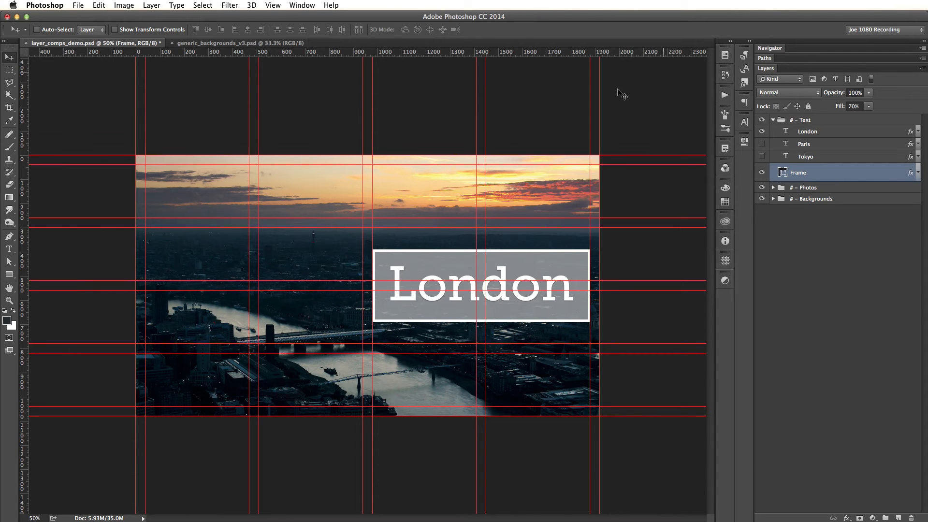
# Switch to generic_backgrounds_v3.psd and preview comps bg_v2b, bg_v3c, bg_v4b through bg_v12b
pyautogui.click(239, 43)
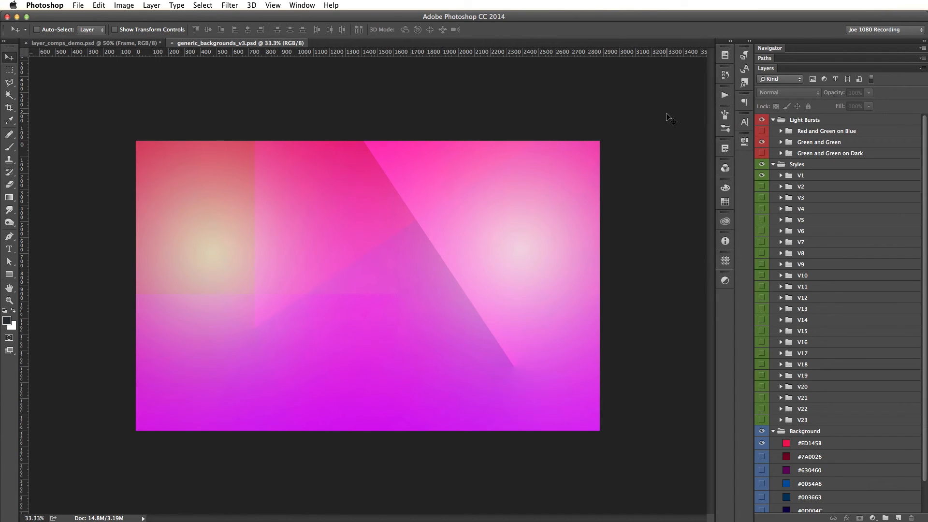
pyautogui.moveTo(732, 69)
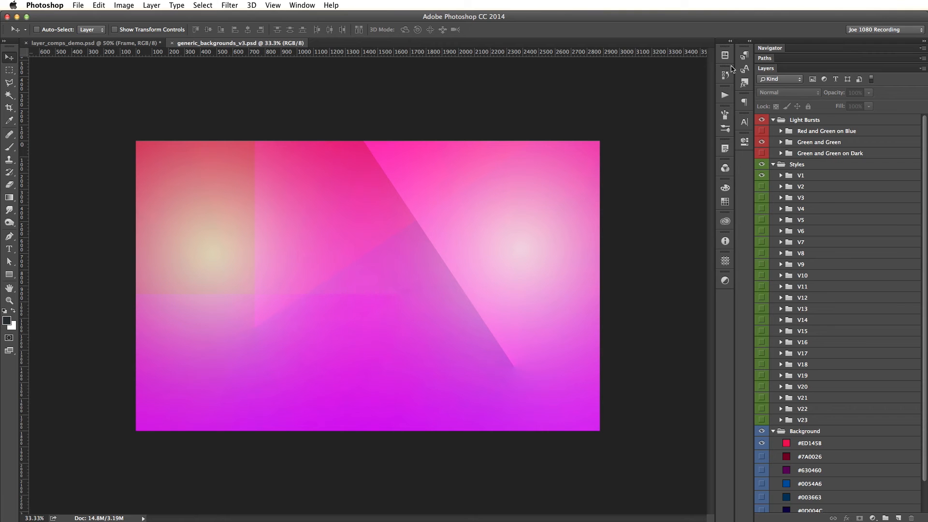
pyautogui.moveTo(724, 55)
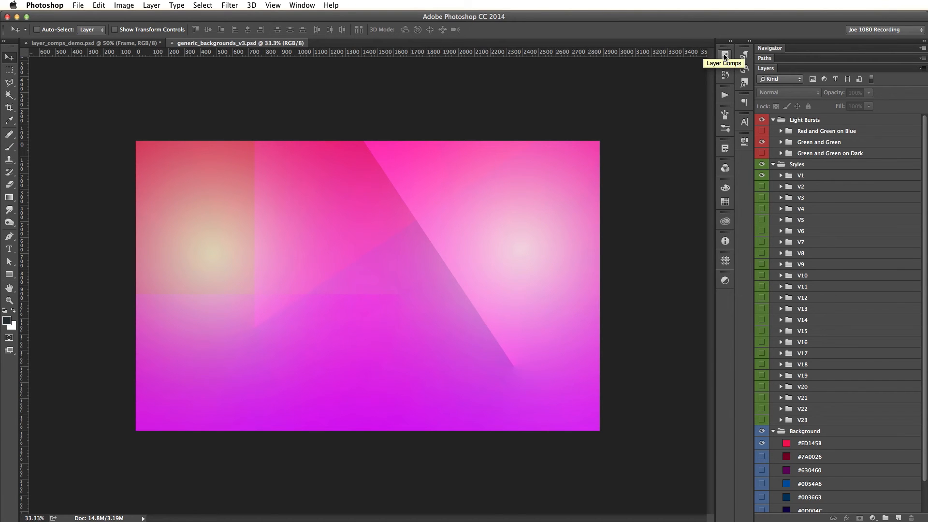
pyautogui.click(724, 58)
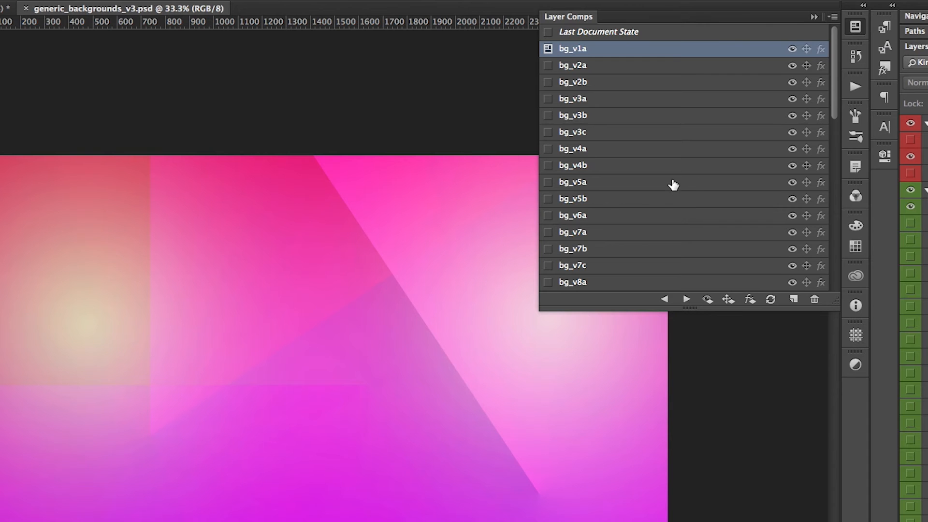
pyautogui.moveTo(521, 70)
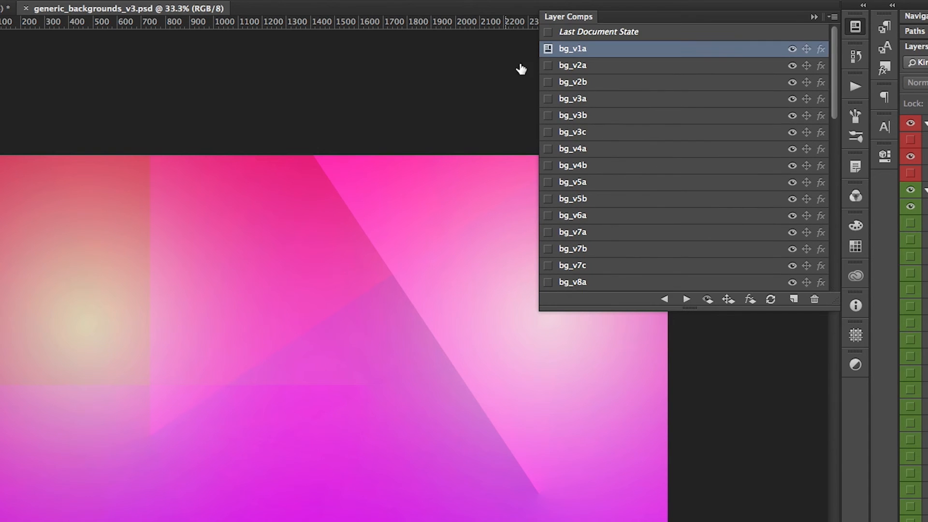
pyautogui.click(572, 65)
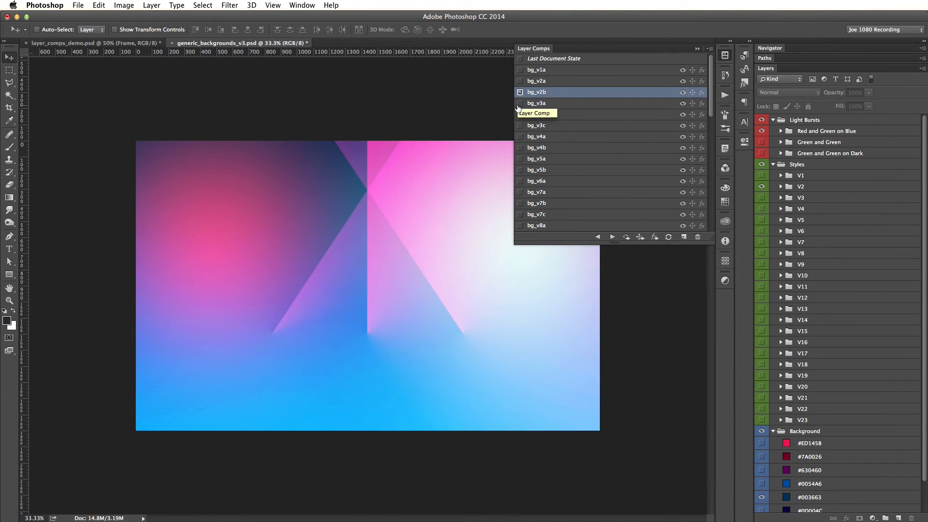
pyautogui.click(536, 124)
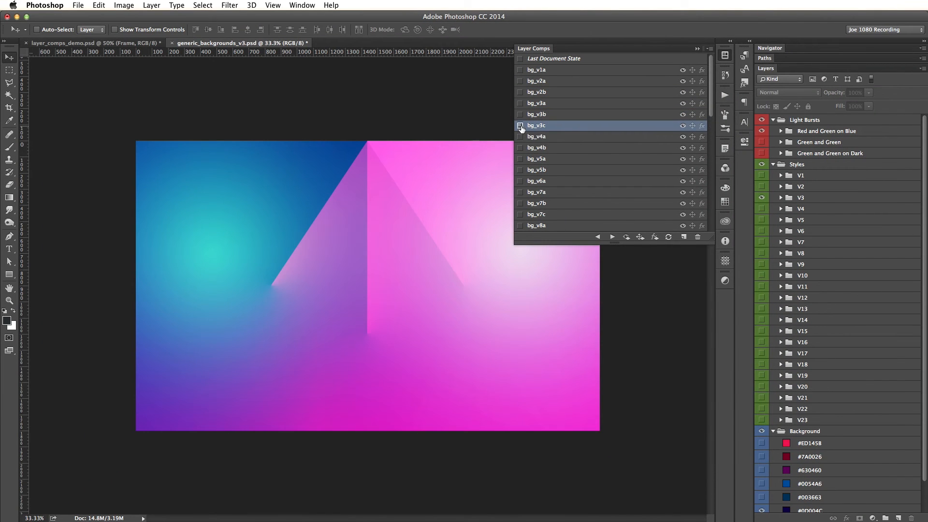
pyautogui.click(535, 147)
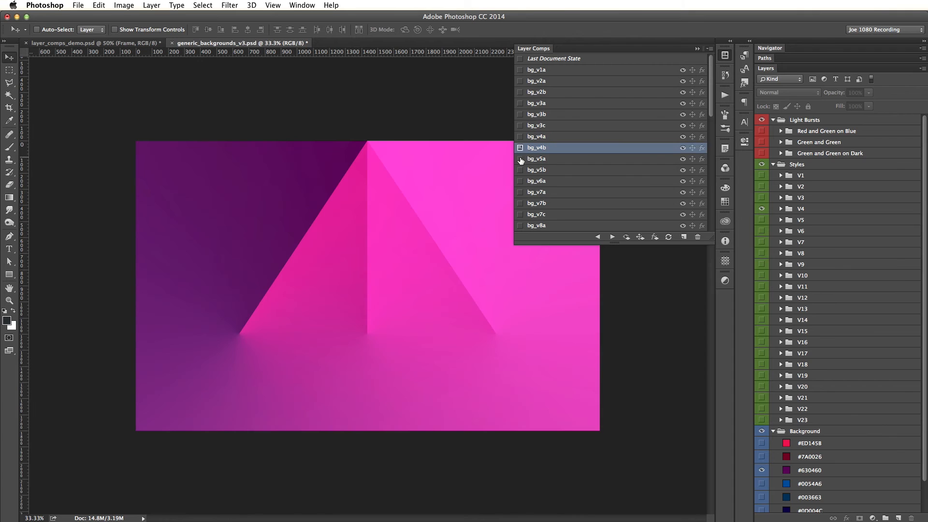
pyautogui.click(611, 237)
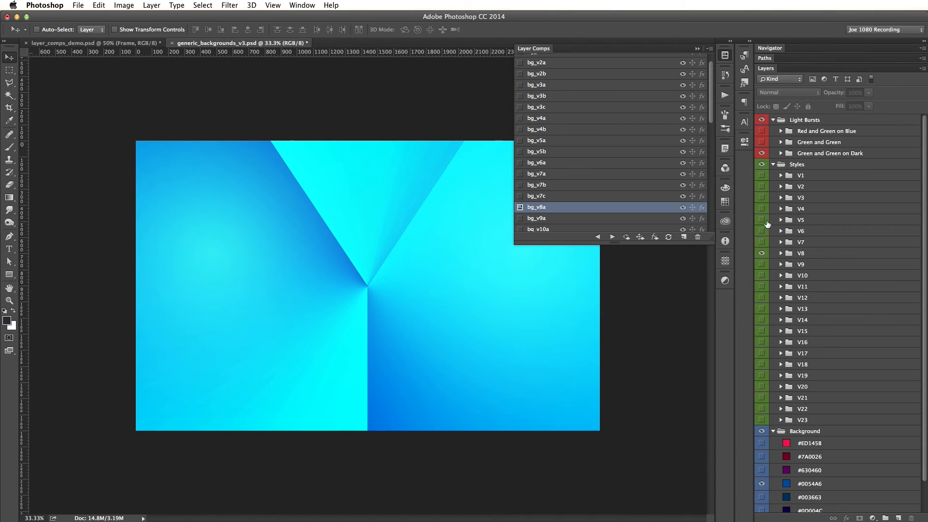
pyautogui.moveTo(802, 377)
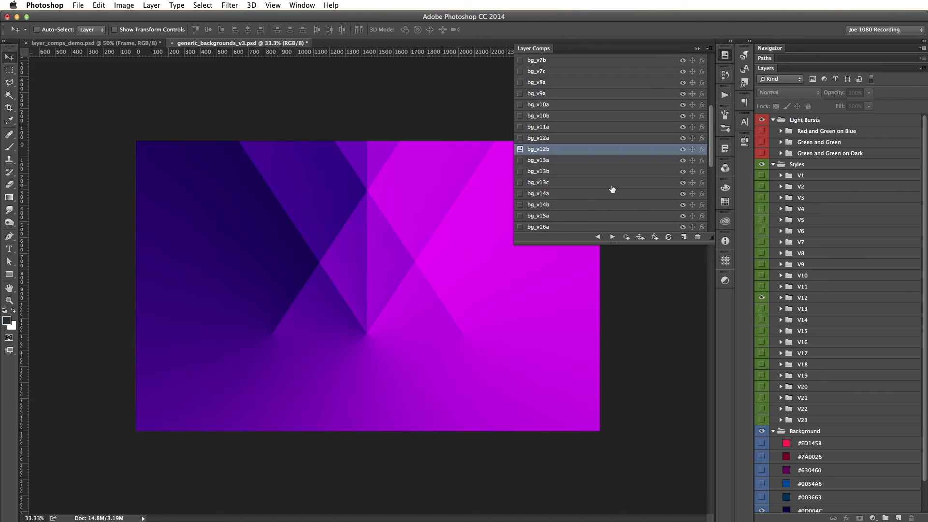
pyautogui.scroll(-3)
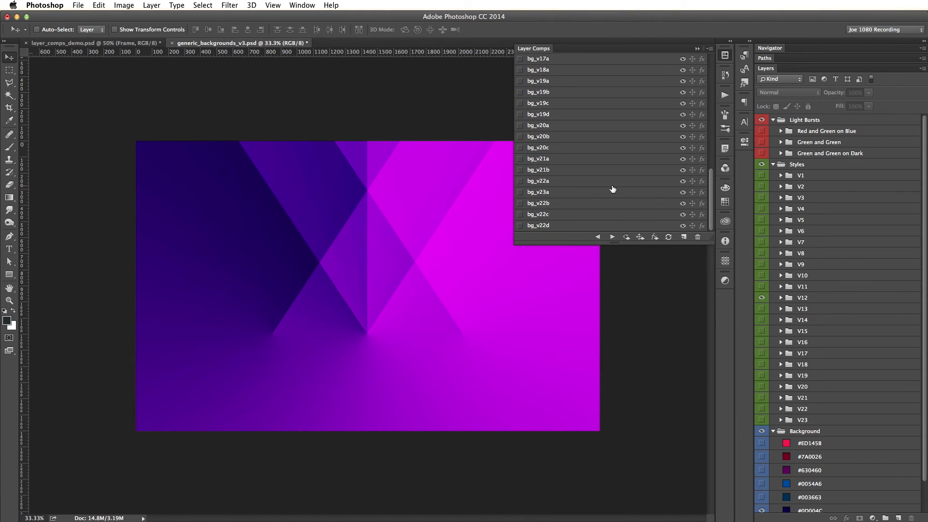
pyautogui.moveTo(621, 134)
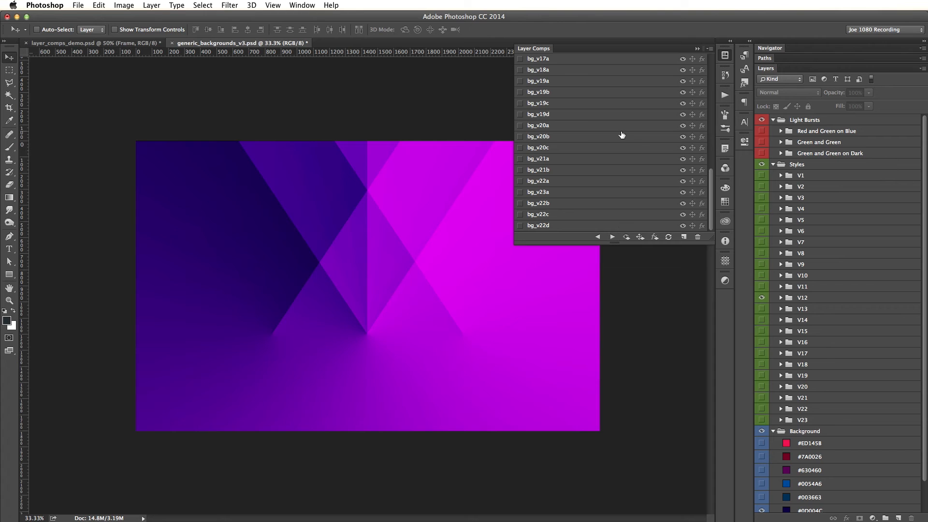
# Export all background comps as JPEGs with Layer Comps to Files and dismiss the success alert
pyautogui.click(77, 5)
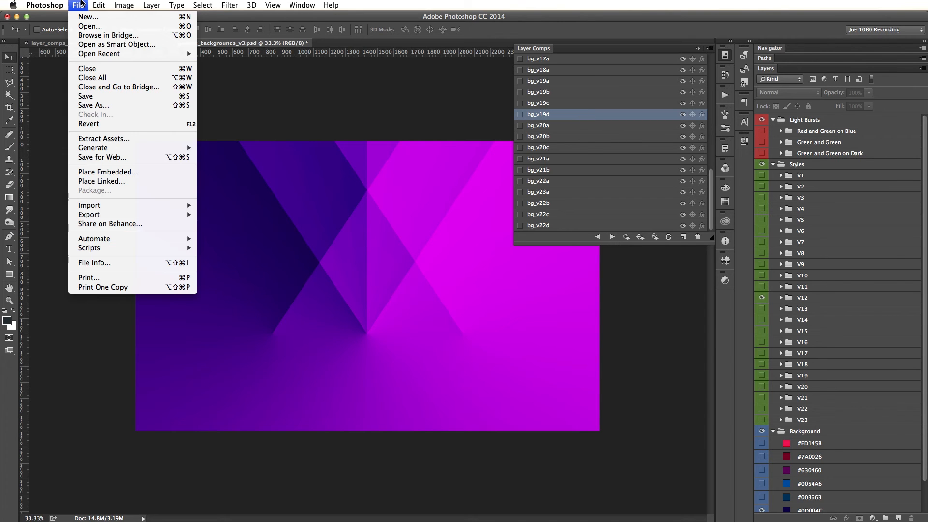
pyautogui.moveTo(89, 248)
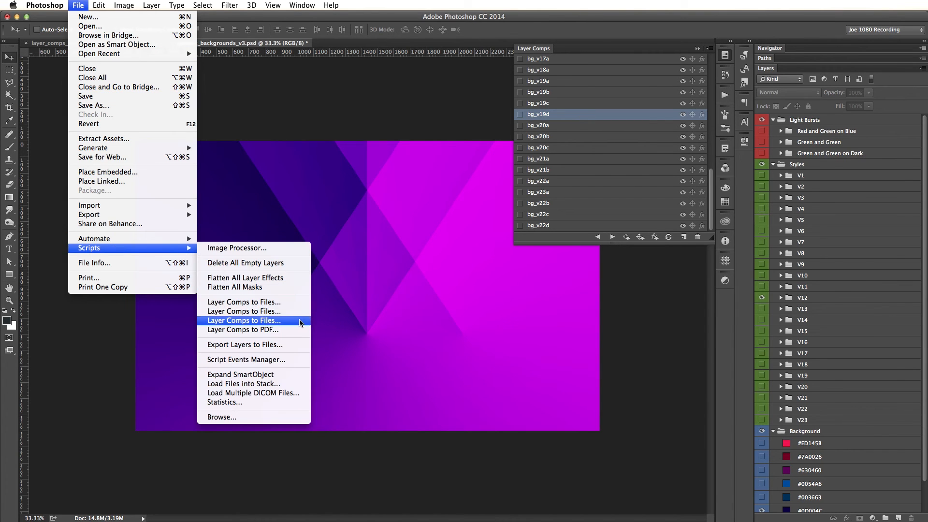
pyautogui.click(243, 320)
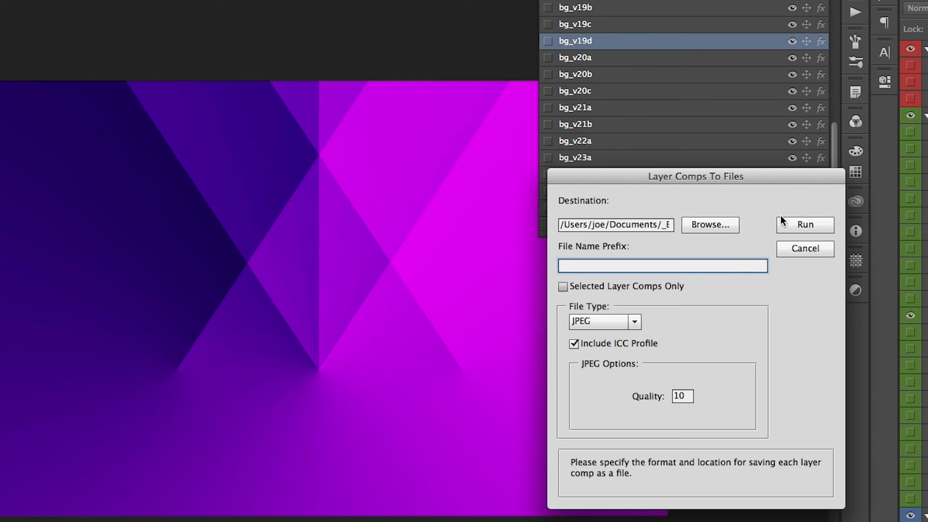
pyautogui.click(804, 248)
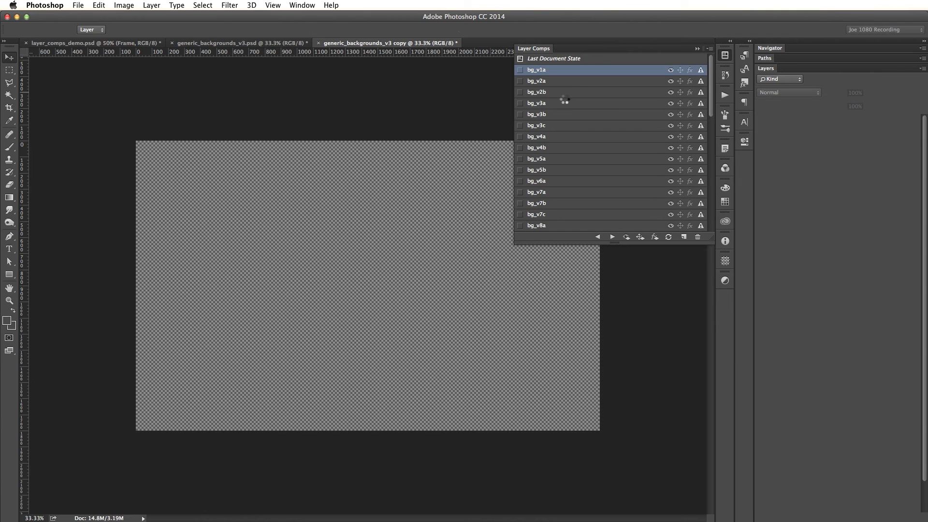
pyautogui.click(535, 81)
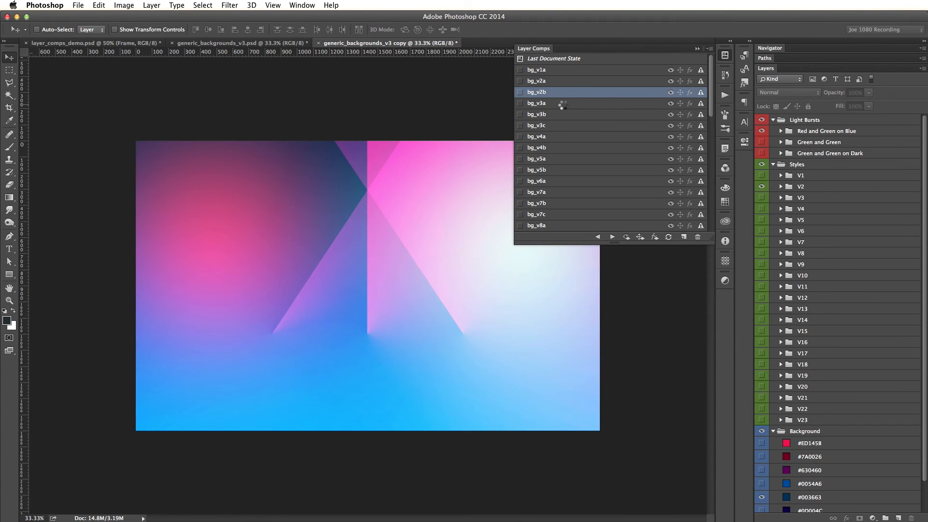
pyautogui.click(535, 103)
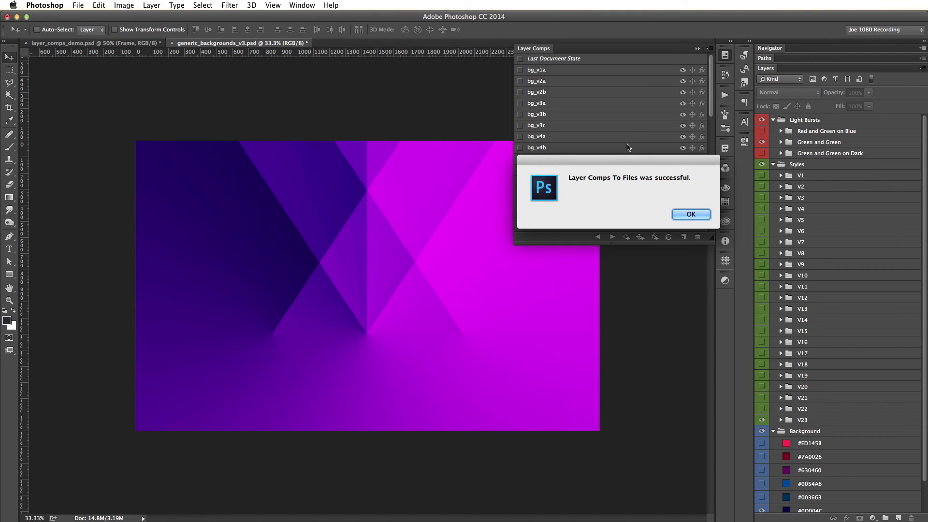
pyautogui.click(690, 214)
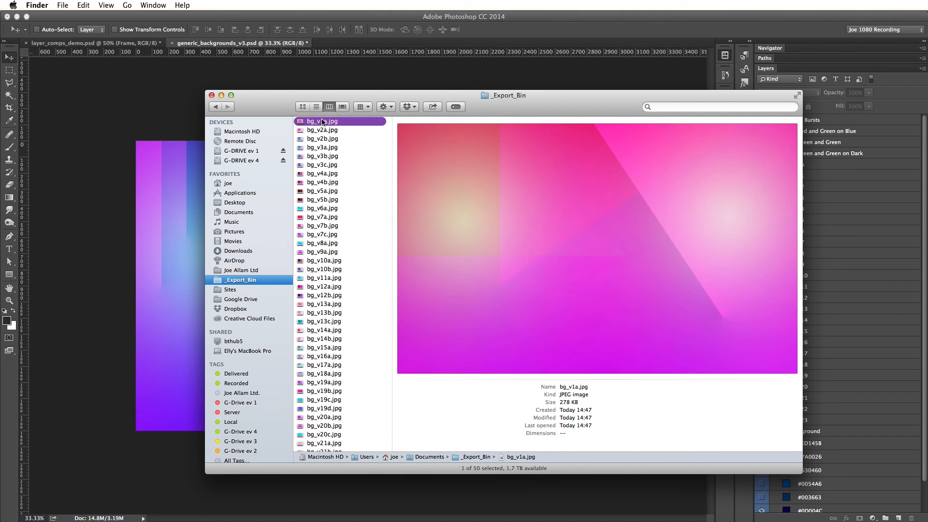
# Preview the exported bg_v3c.jpg in _Export_Bin, then return to Photoshop
pyautogui.click(322, 165)
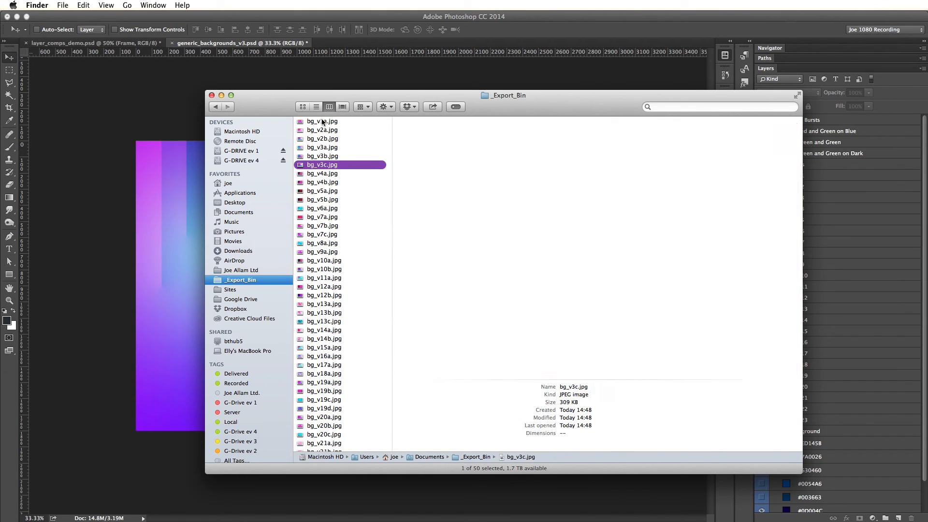
pyautogui.click(322, 190)
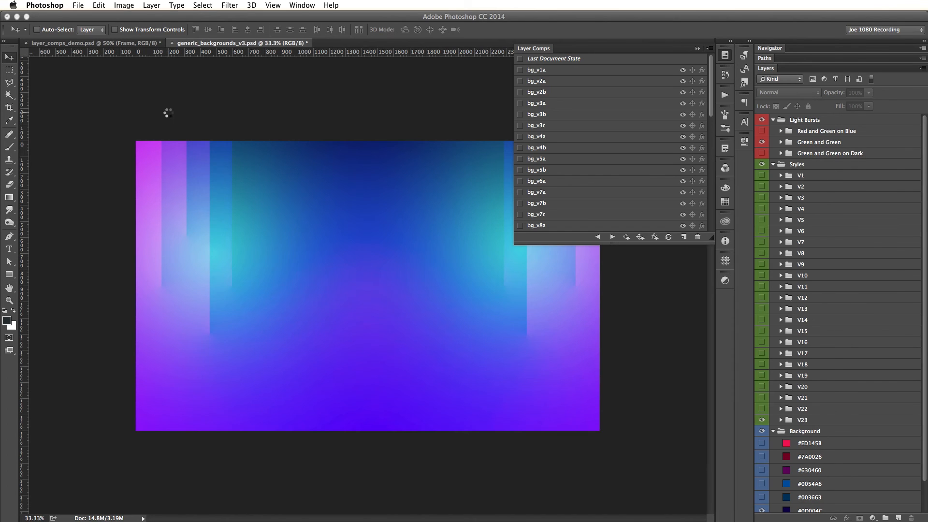
pyautogui.moveTo(294, 109)
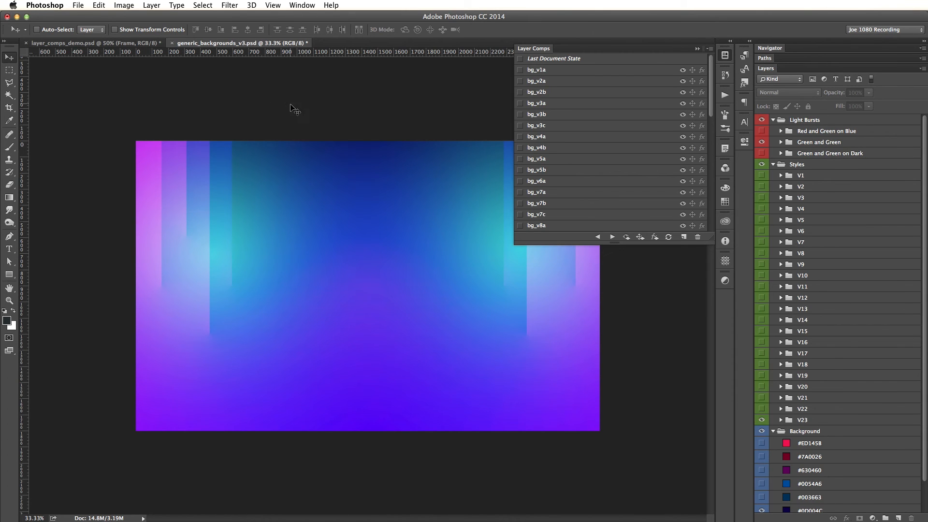
pyautogui.moveTo(332, 249)
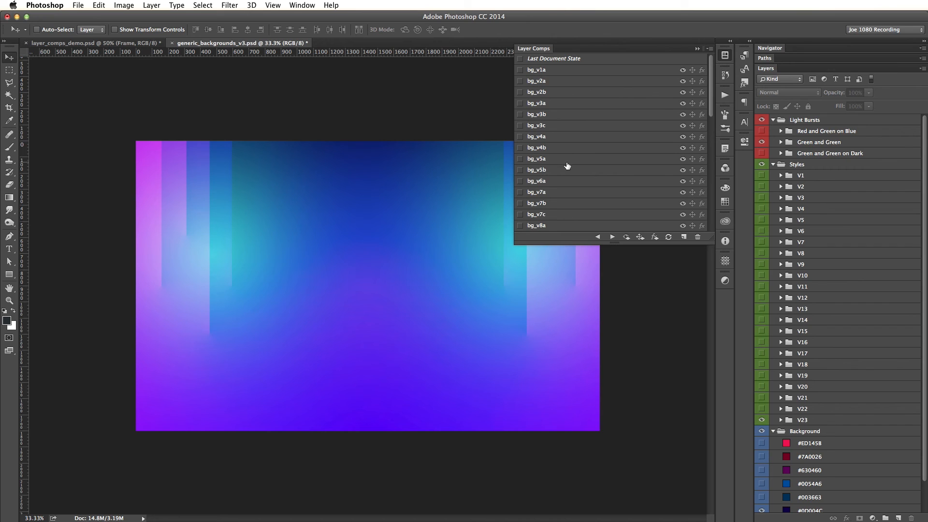
pyautogui.moveTo(566, 165)
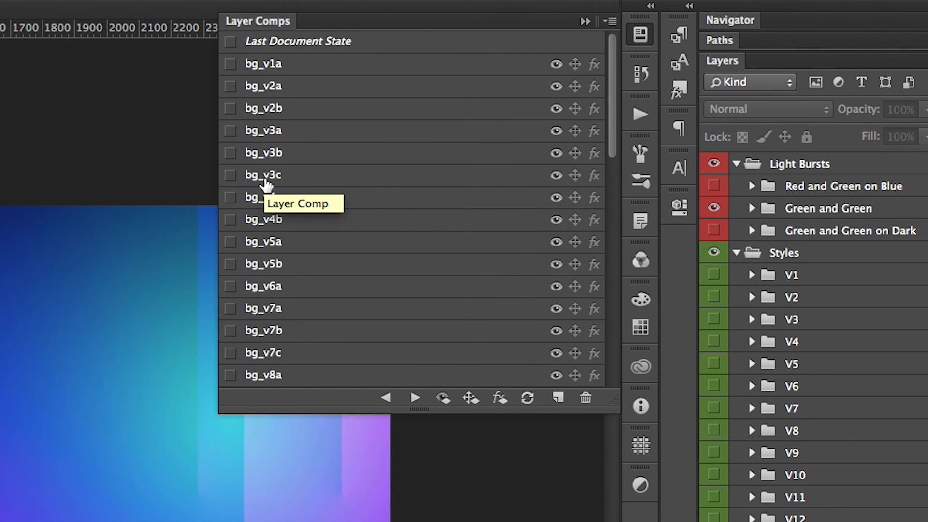
pyautogui.click(262, 174)
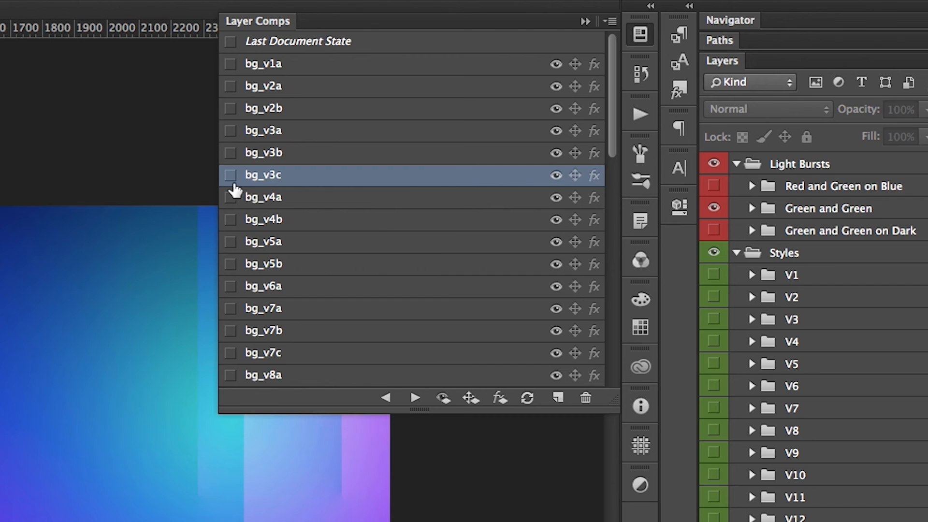
pyautogui.moveTo(258, 192)
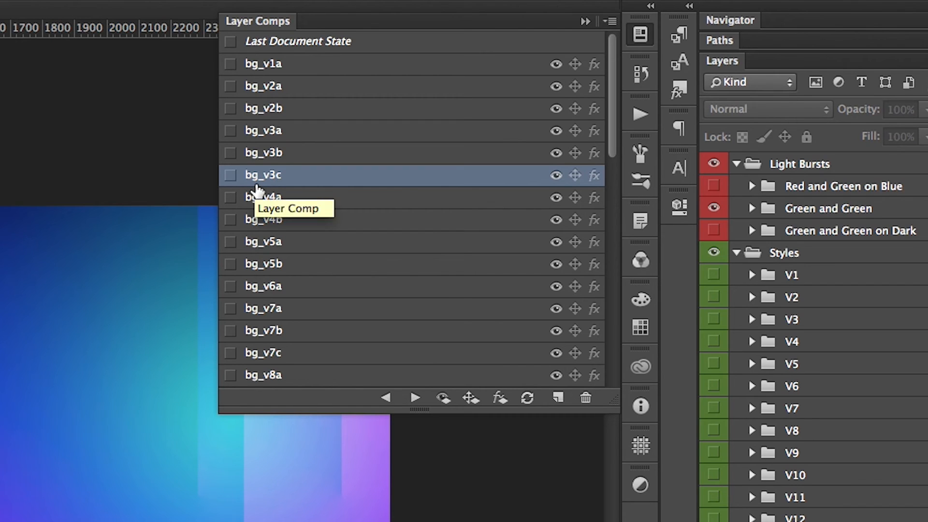